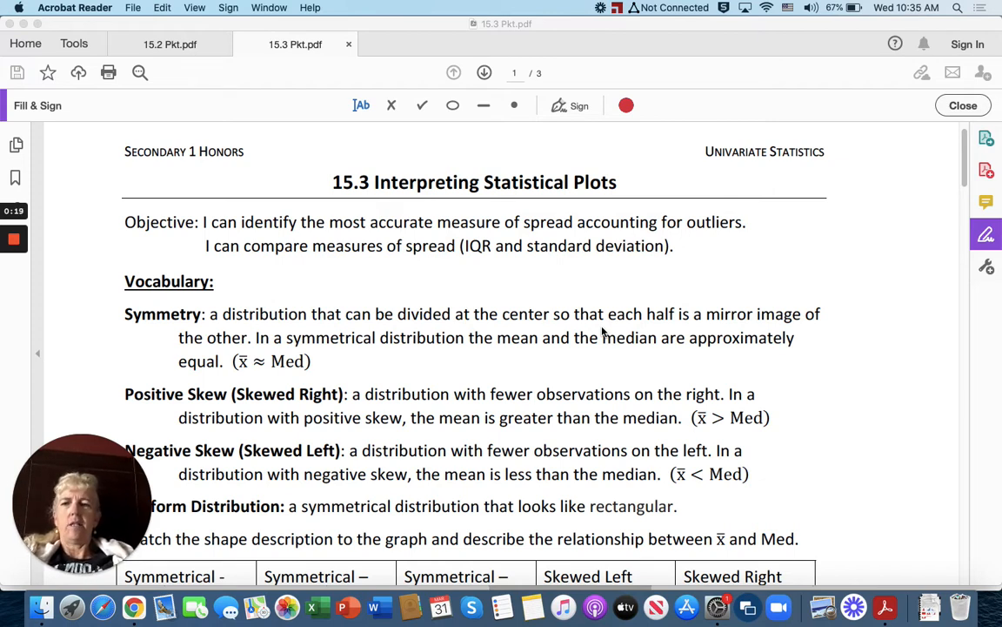
pyautogui.moveTo(740, 306)
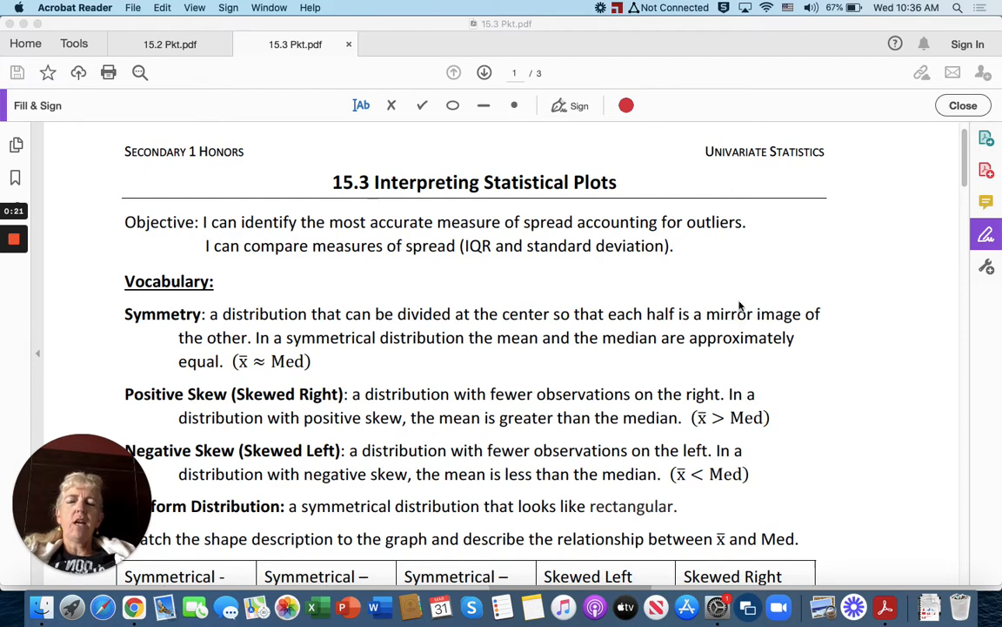
pyautogui.moveTo(792, 355)
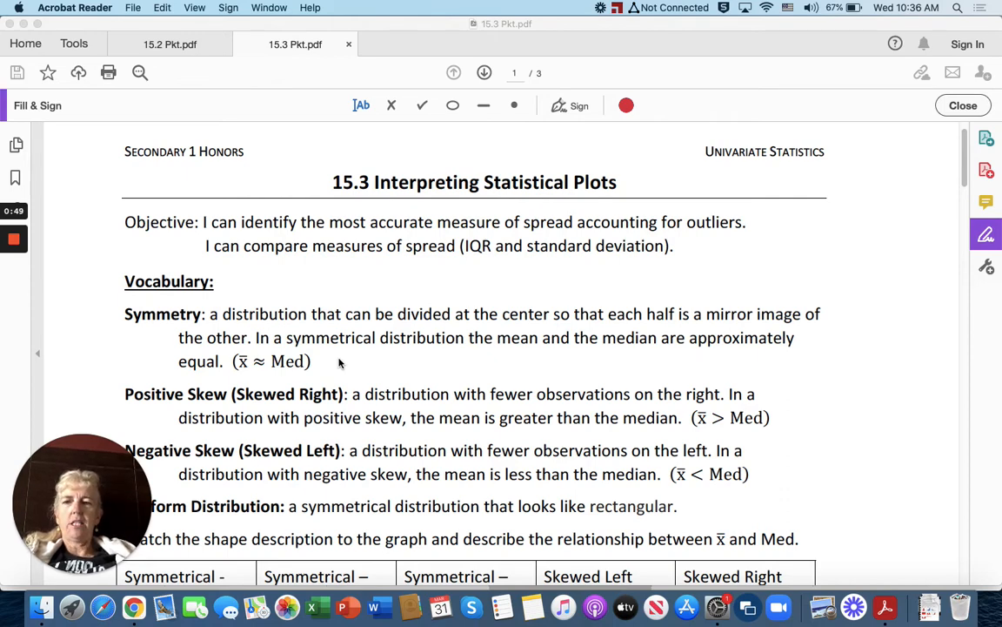
# Scroll the worksheet so the shape table and first two rows of histograms show.
pyautogui.scroll(-3)
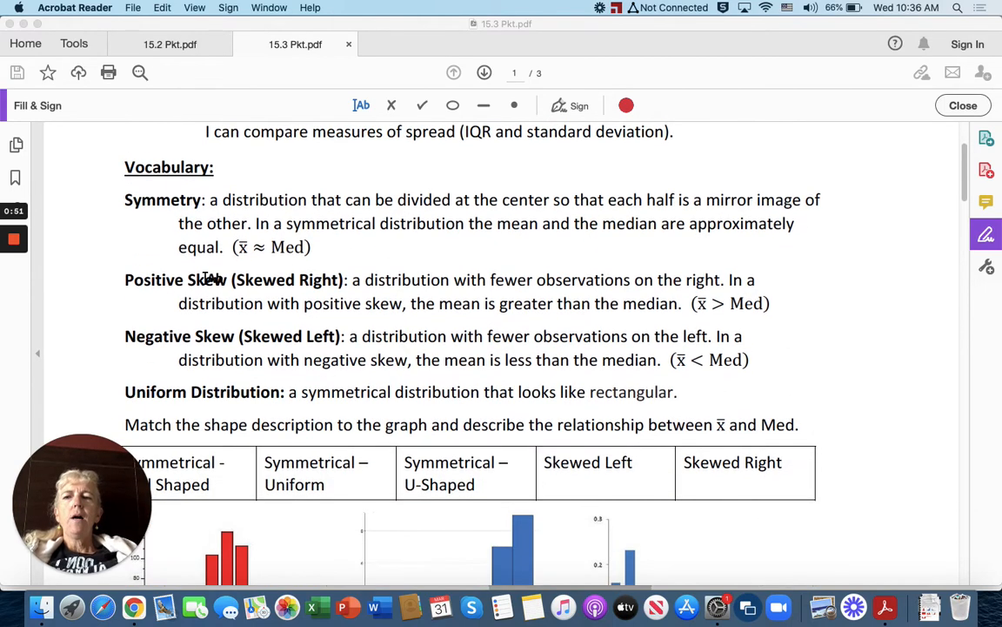
pyautogui.moveTo(425, 253)
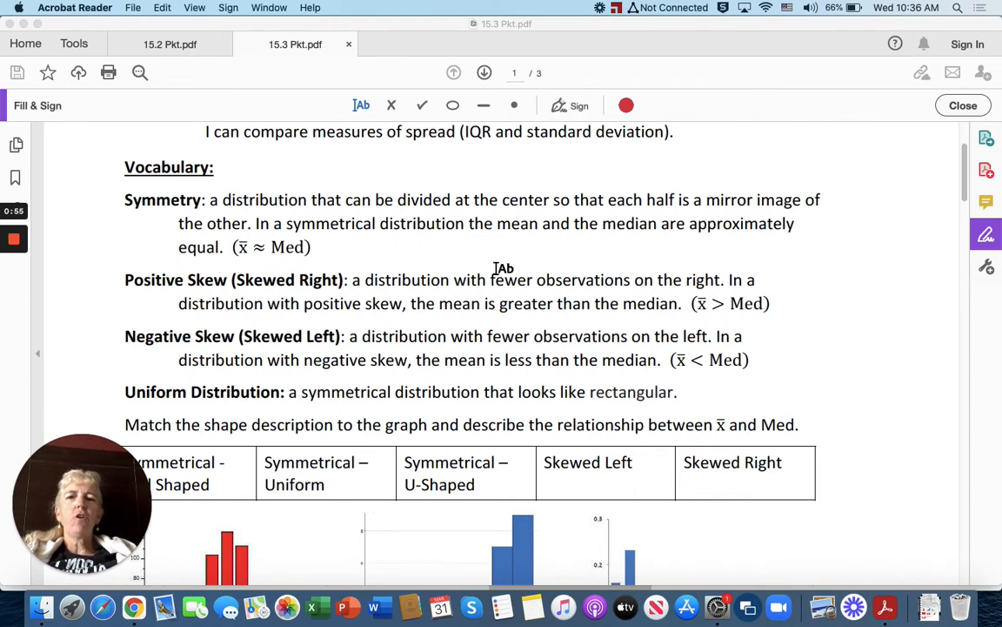
pyautogui.moveTo(686, 263)
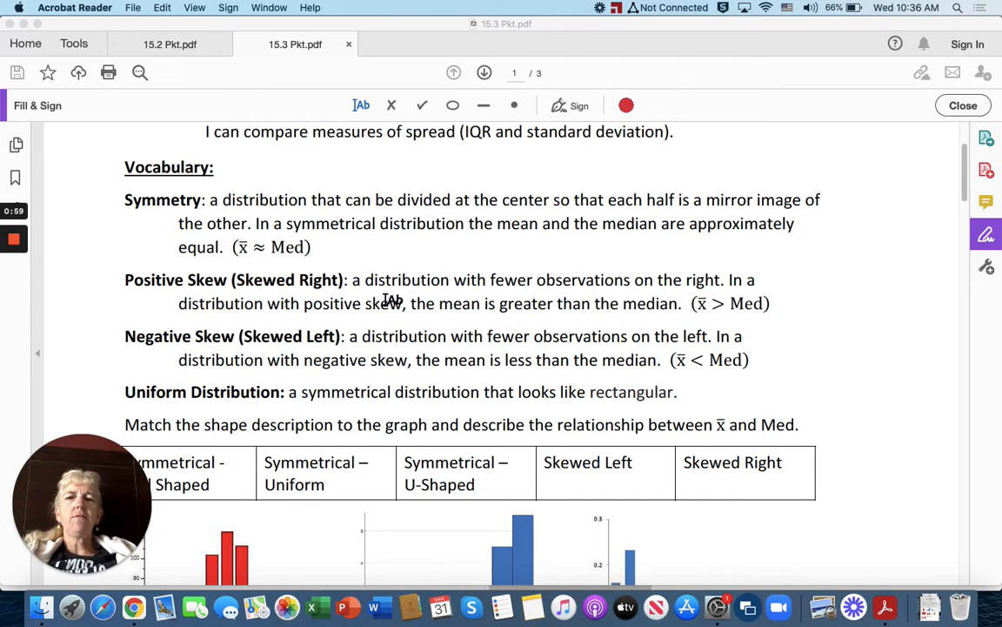
pyautogui.moveTo(576, 296)
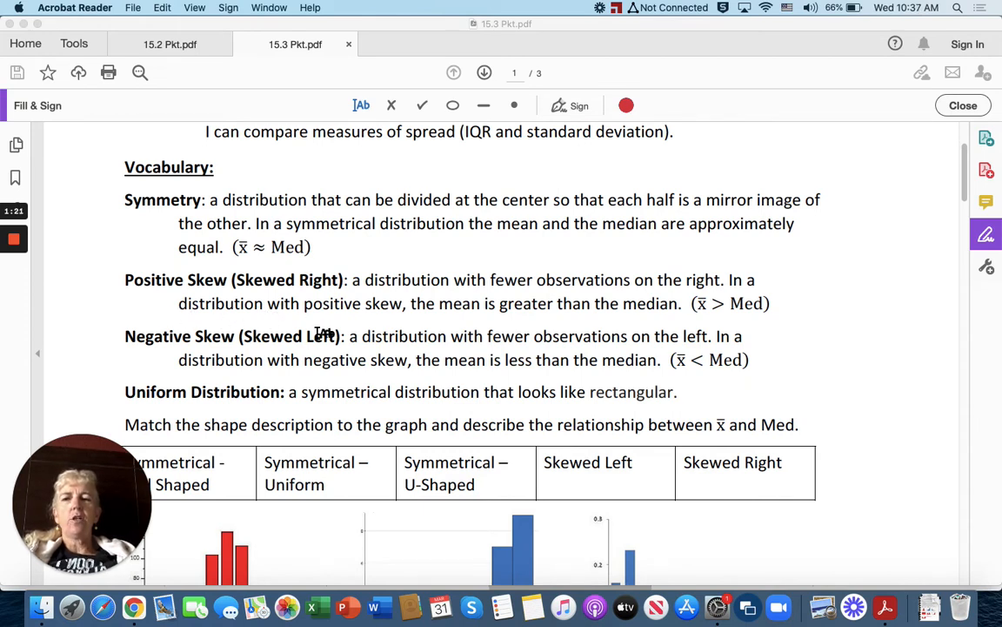
pyautogui.moveTo(614, 385)
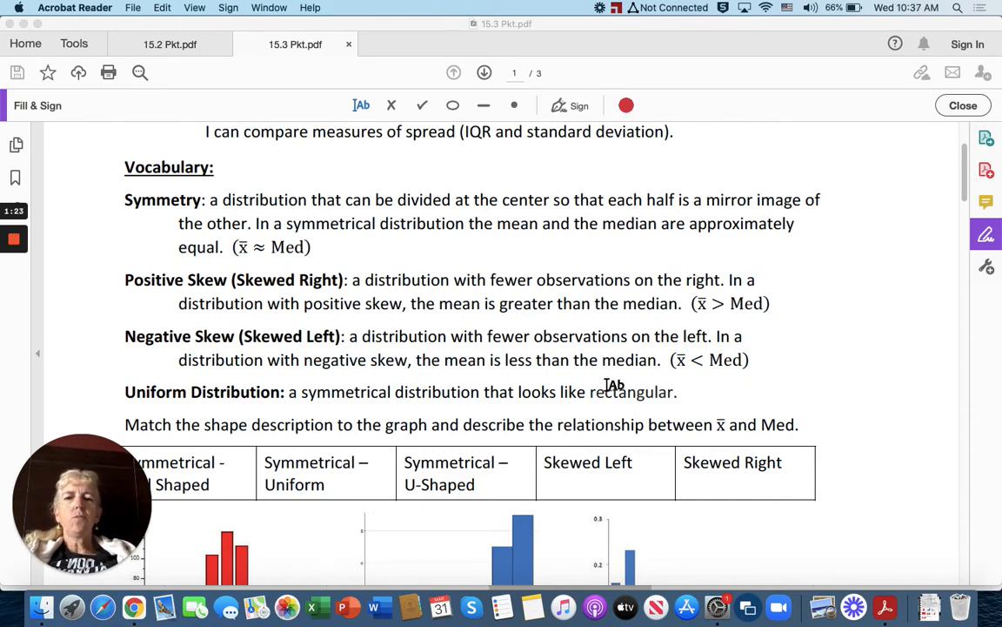
pyautogui.moveTo(905, 384)
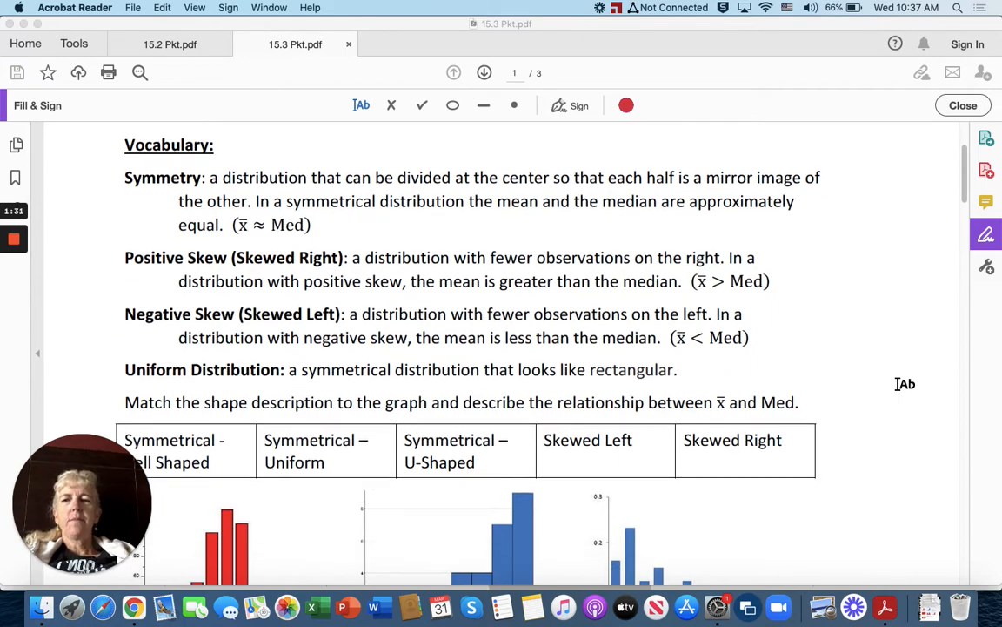
pyautogui.scroll(-3)
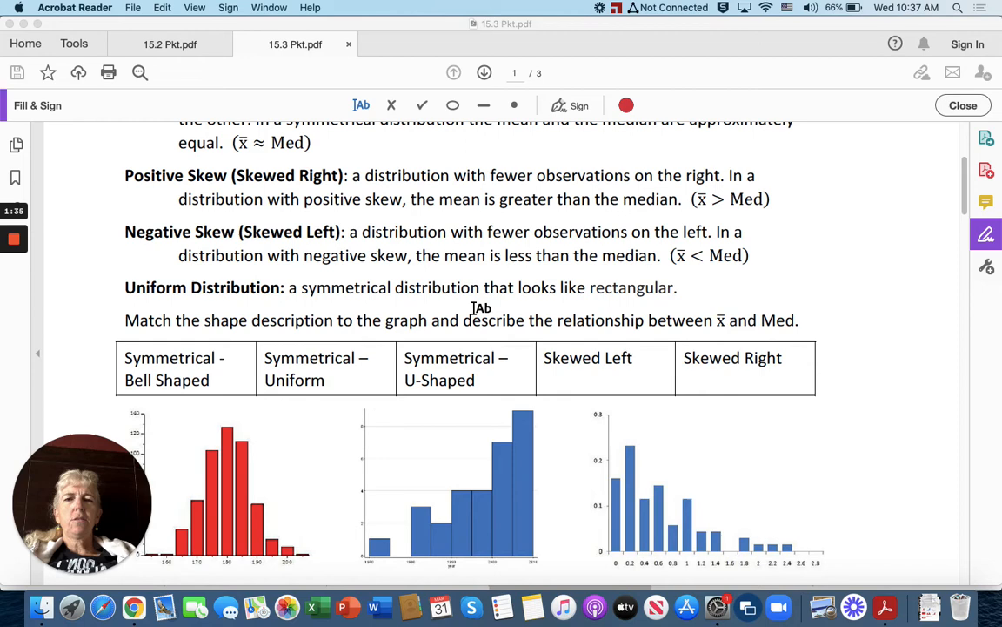
pyautogui.moveTo(863, 296)
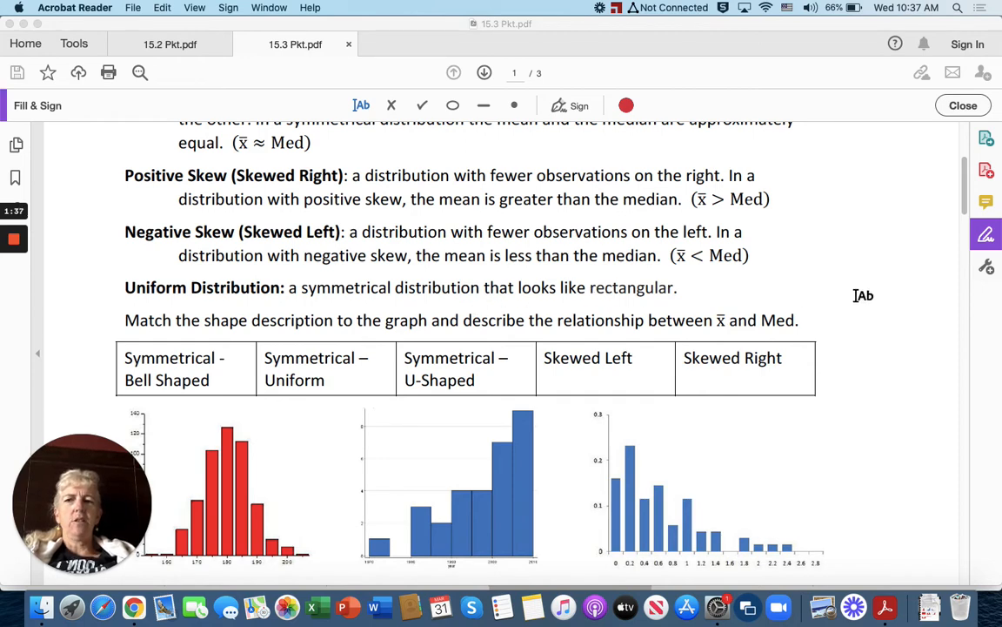
pyautogui.scroll(-3)
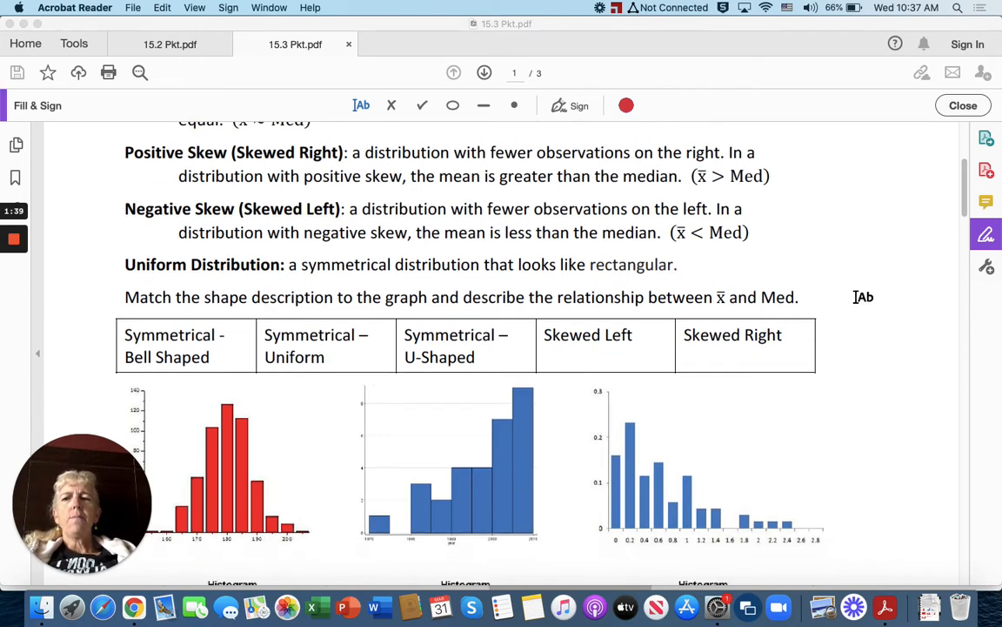
pyautogui.scroll(-3)
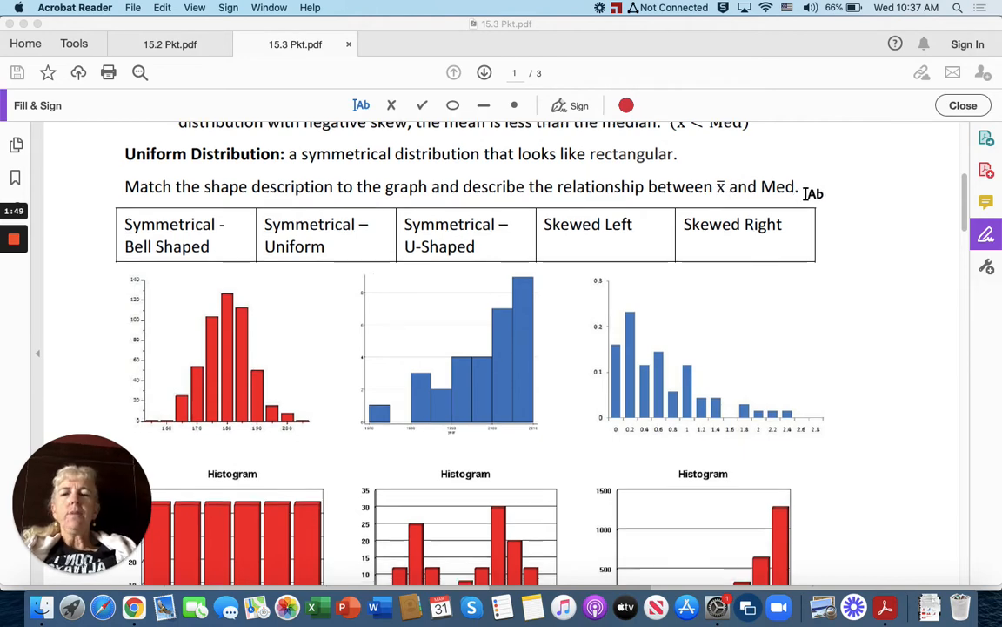
pyautogui.scroll(-3)
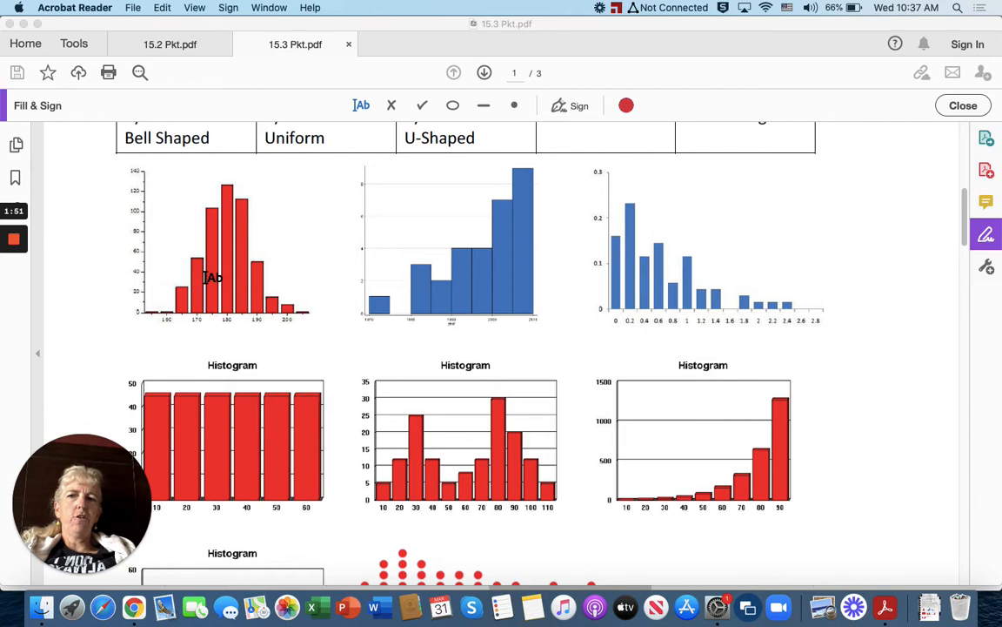
pyautogui.scroll(3)
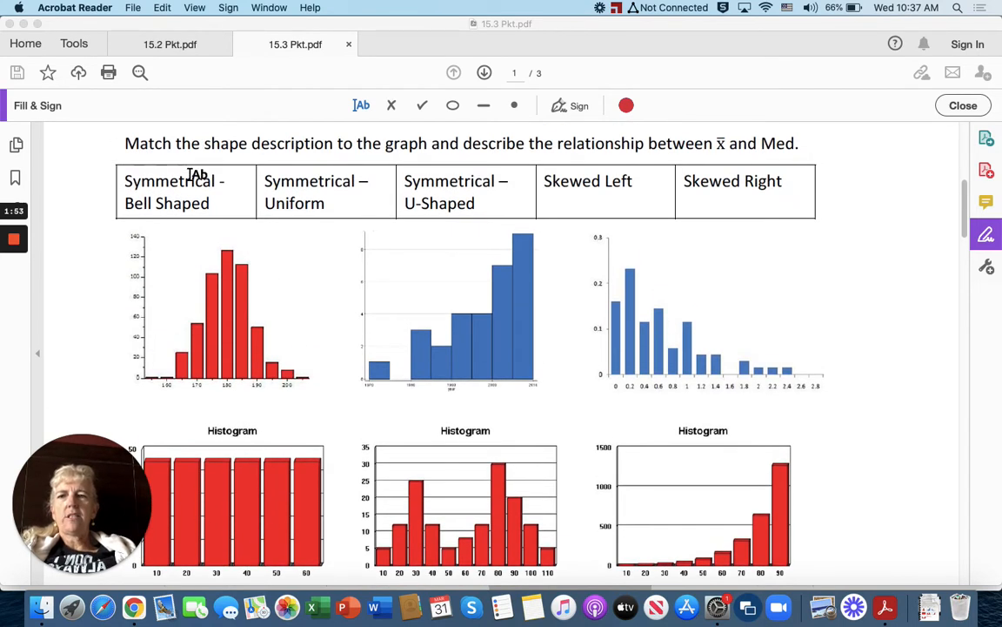
pyautogui.moveTo(358, 195)
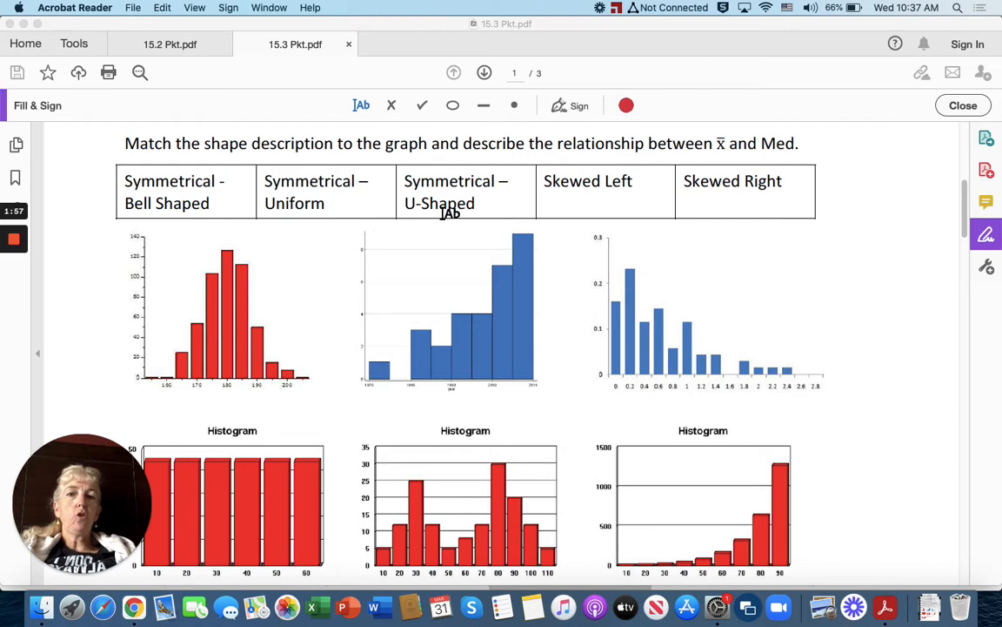
pyautogui.moveTo(737, 190)
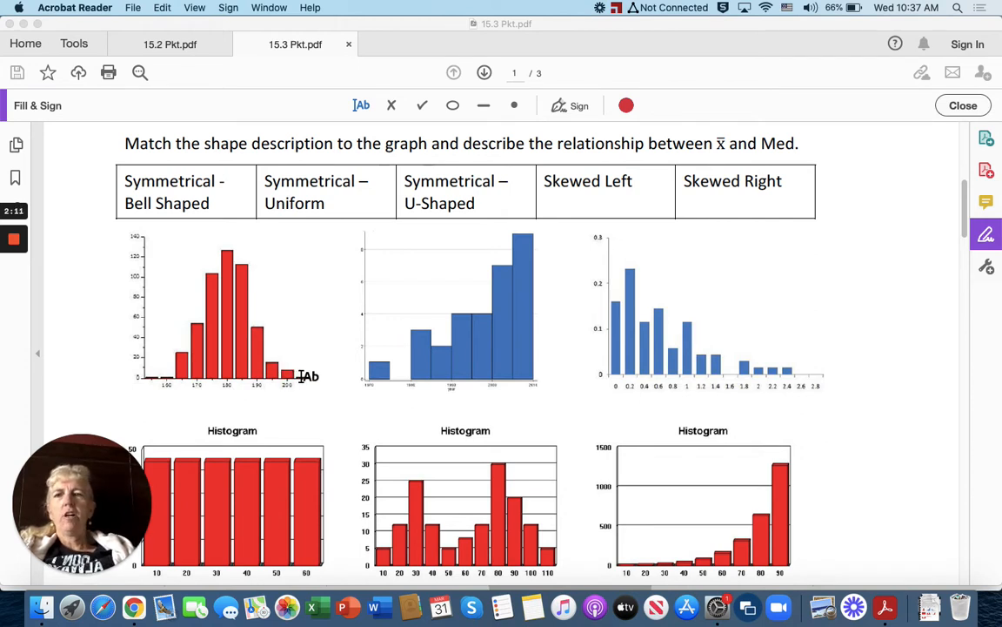
# Add a red label 'Symmetrical - Bell shaped Skewed left' beneath the first two histograms.
pyautogui.click(305, 376)
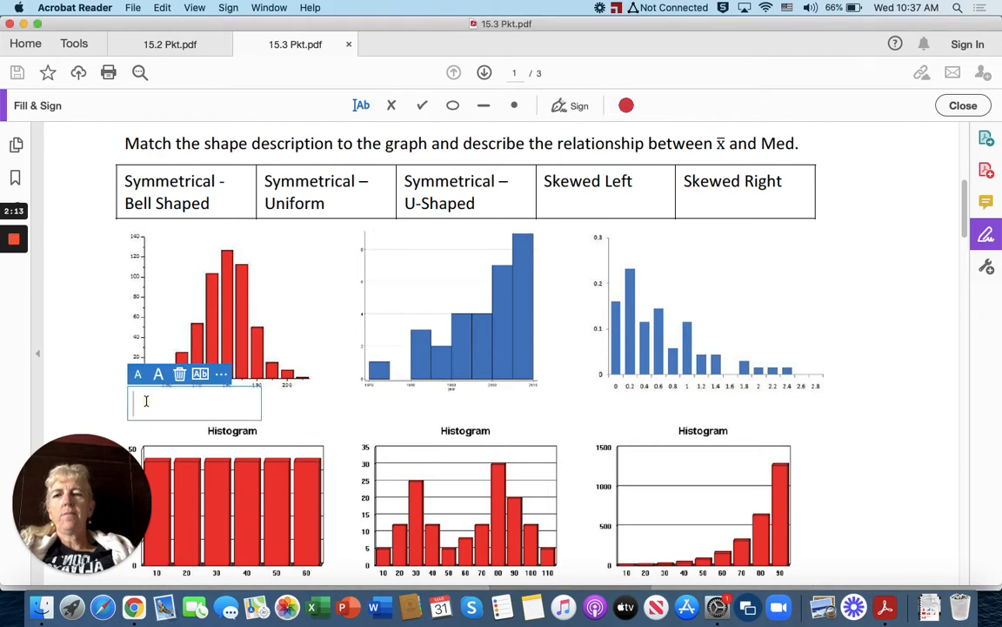
pyautogui.write('S')
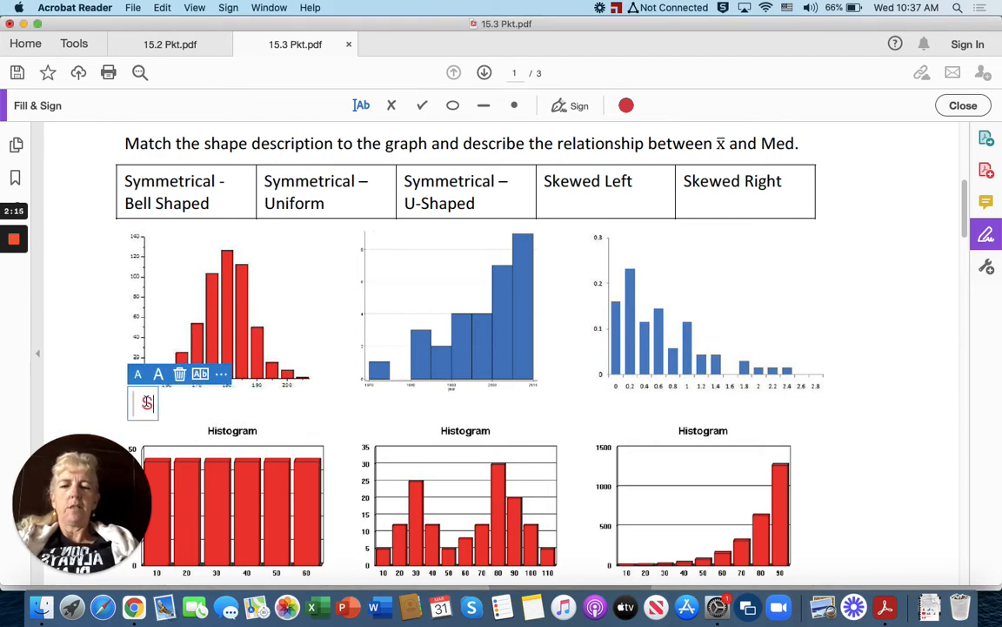
pyautogui.write('Symmetrical')
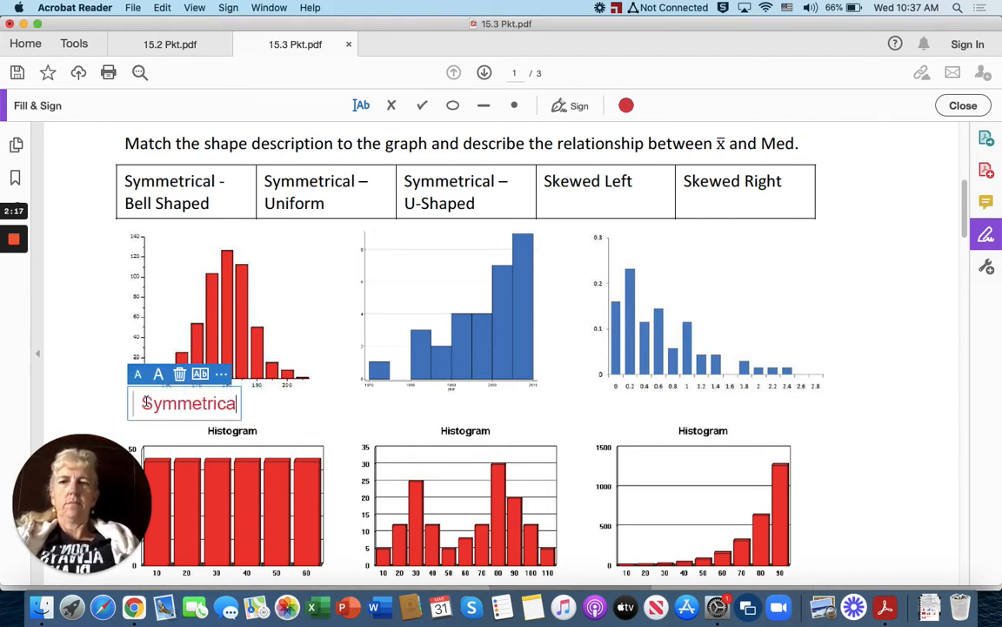
pyautogui.write('-')
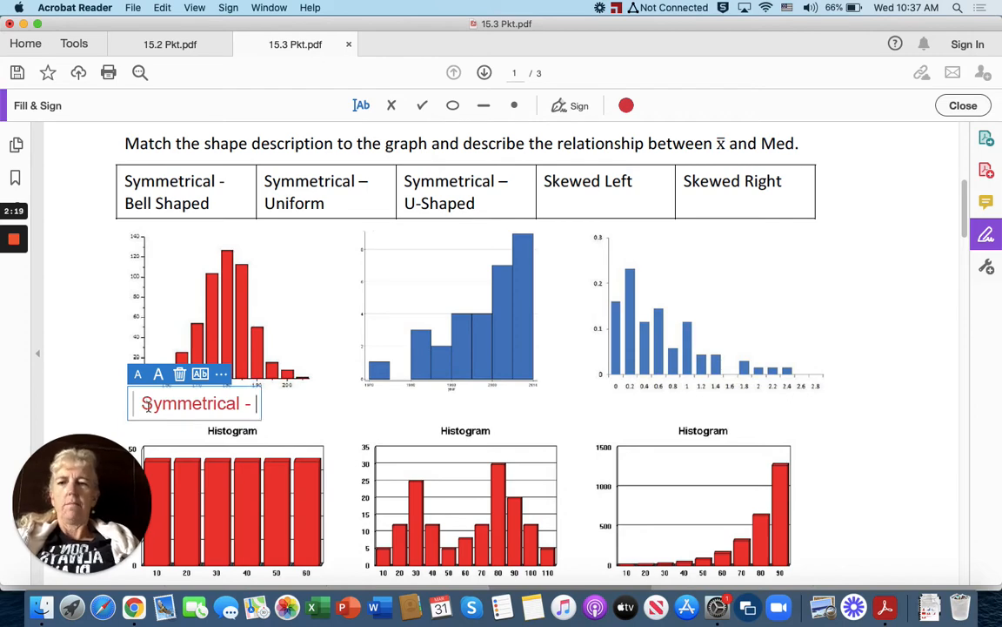
pyautogui.write('Bell shape')
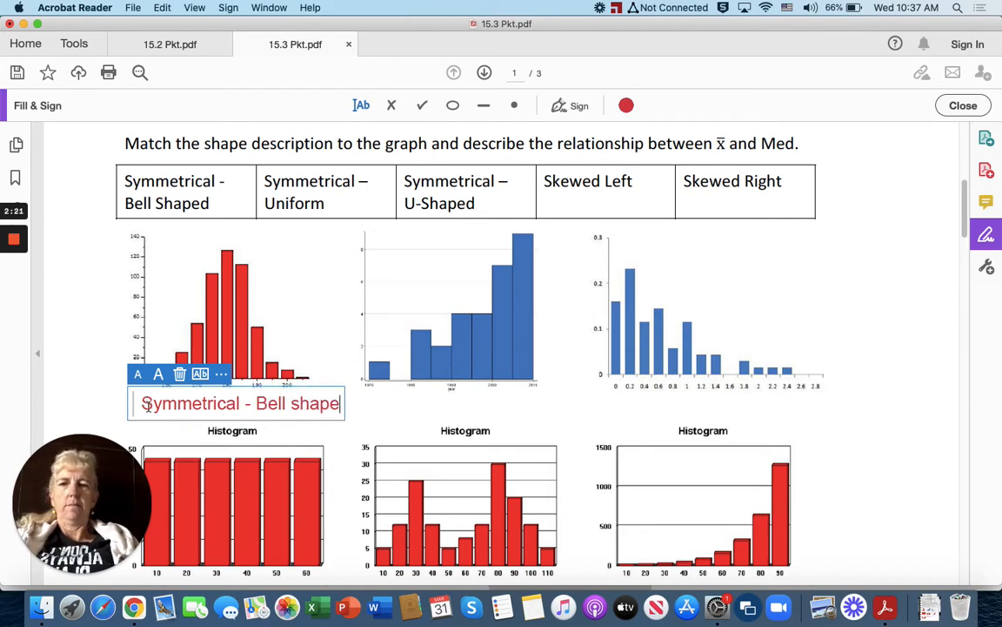
pyautogui.write('d')
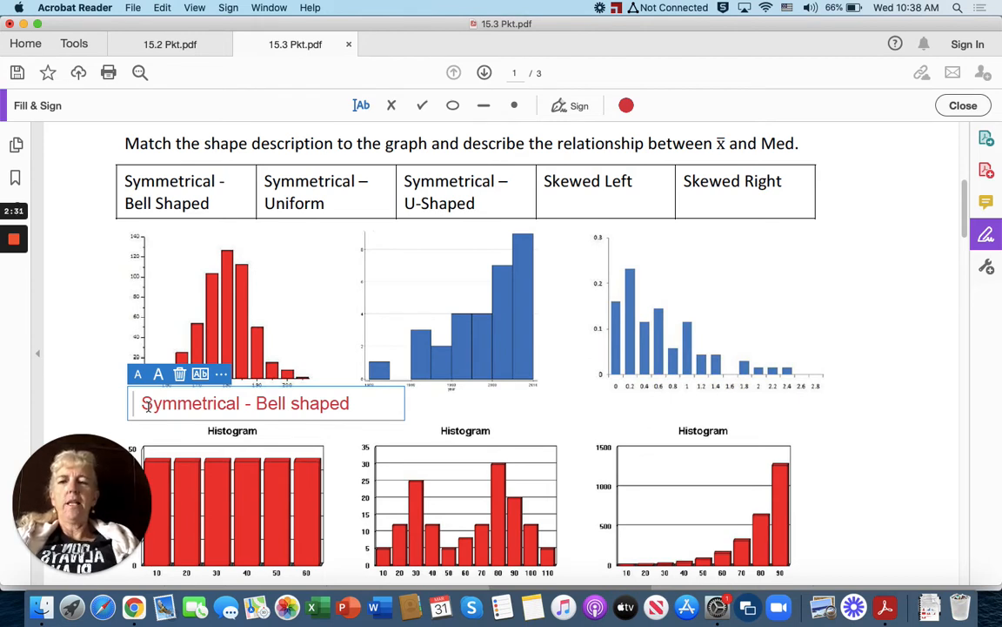
pyautogui.write('Skewed')
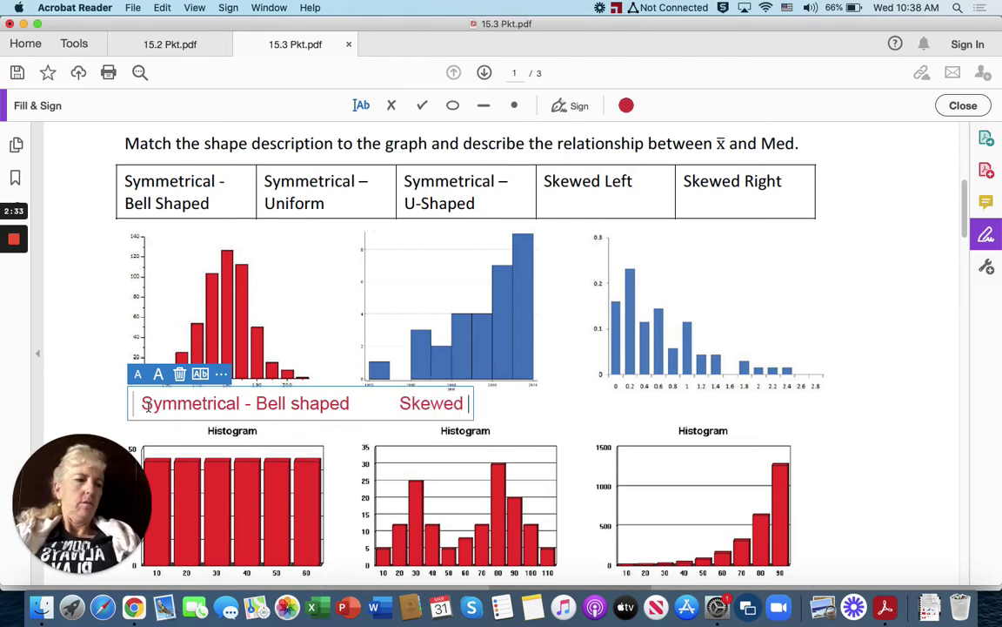
pyautogui.write('lef')
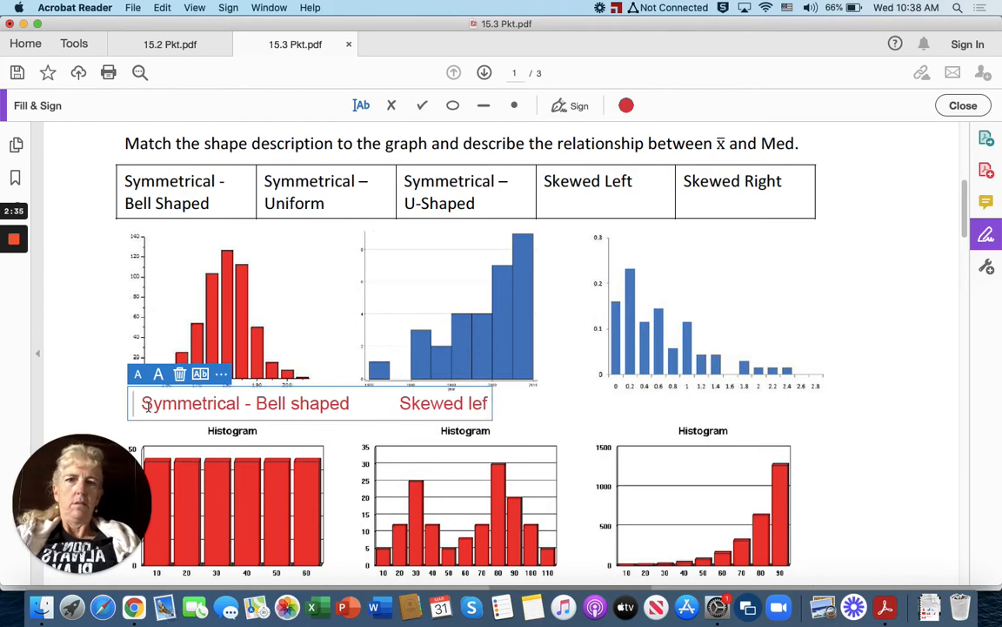
pyautogui.write('t')
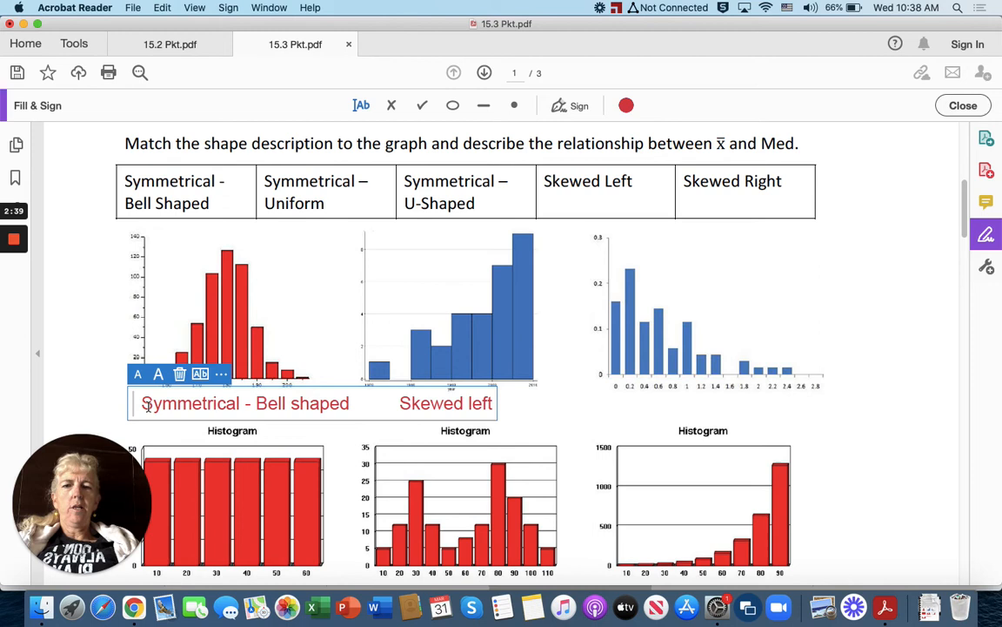
pyautogui.moveTo(268, 261)
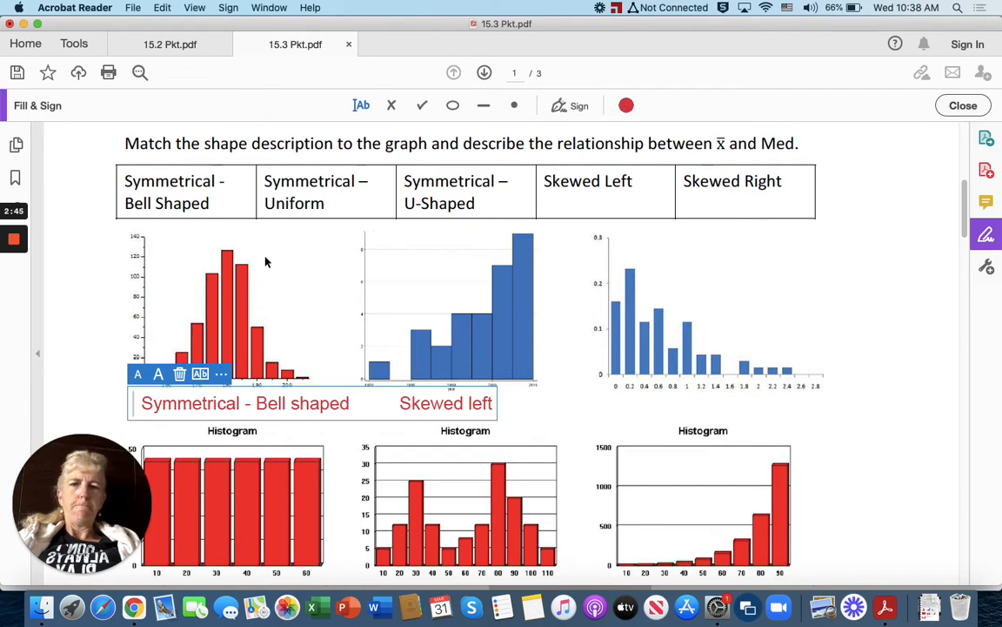
pyautogui.moveTo(341, 277)
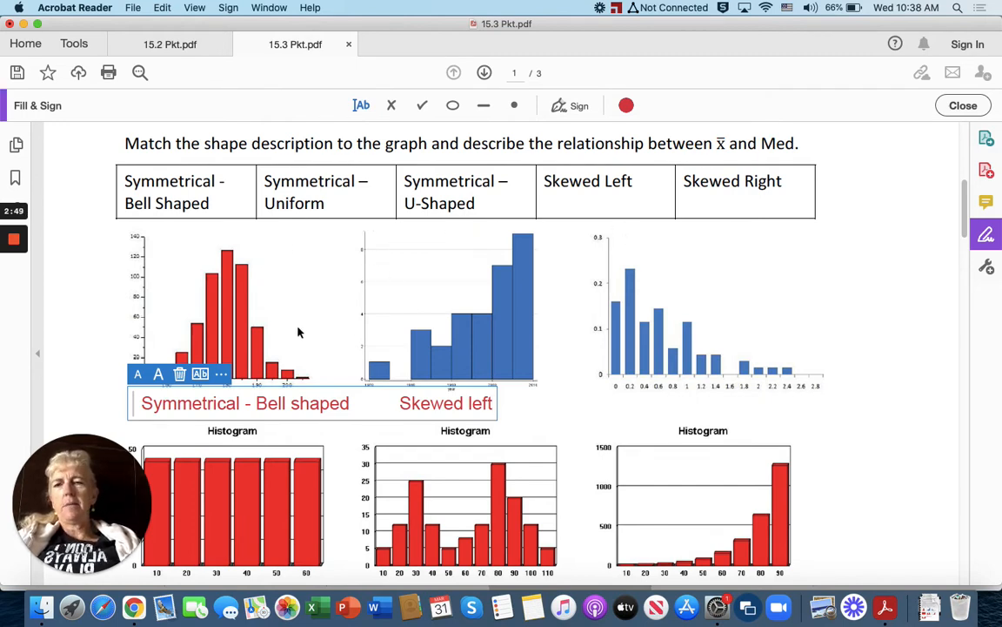
pyautogui.moveTo(256, 256)
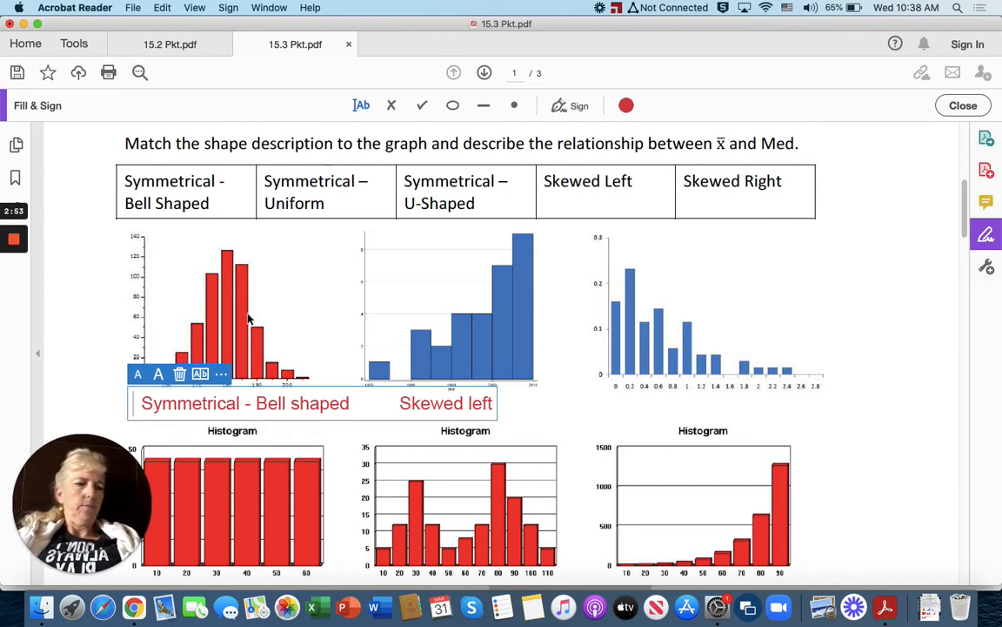
# Add 'mean<median' above the blue skewed-left histogram.
pyautogui.scroll(3)
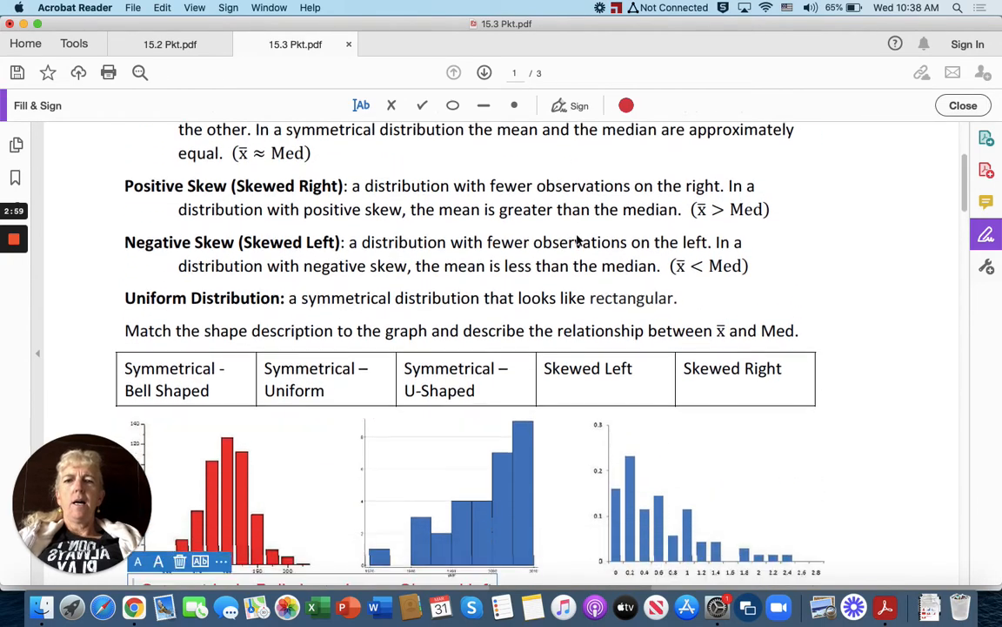
pyautogui.scroll(-3)
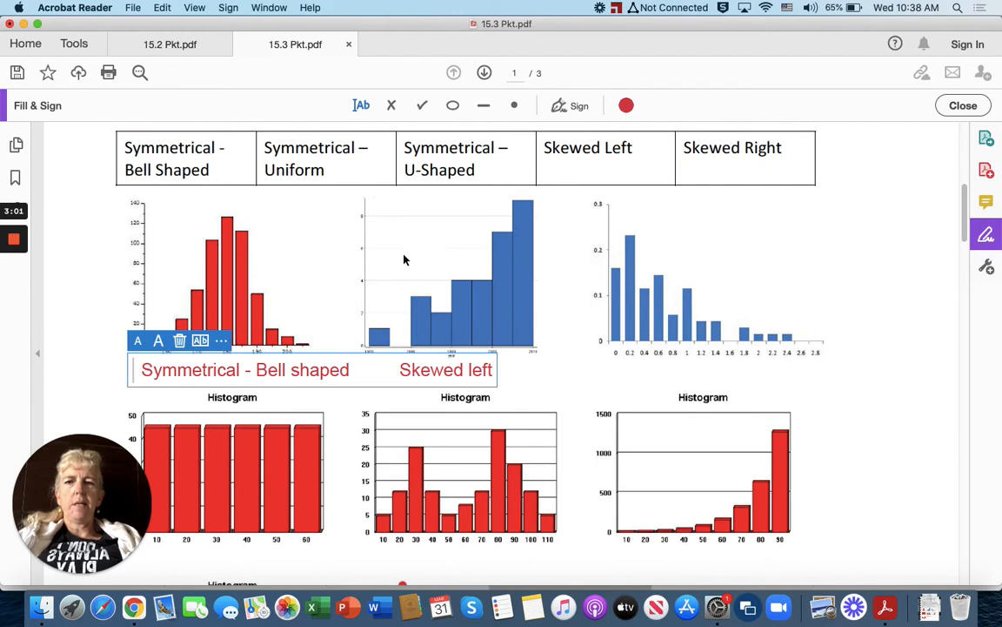
pyautogui.click(426, 226)
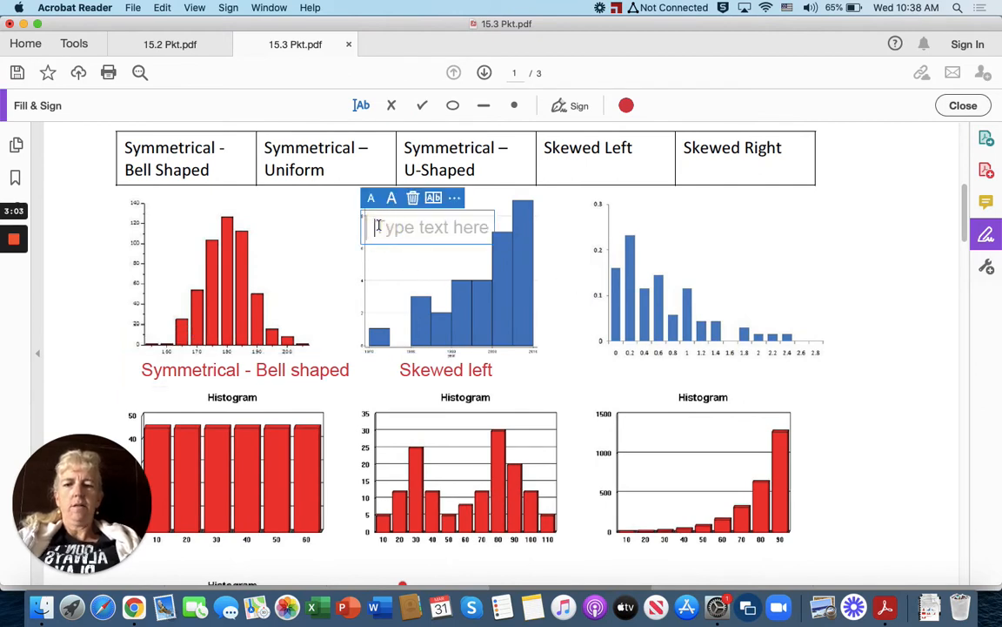
pyautogui.write('mean')
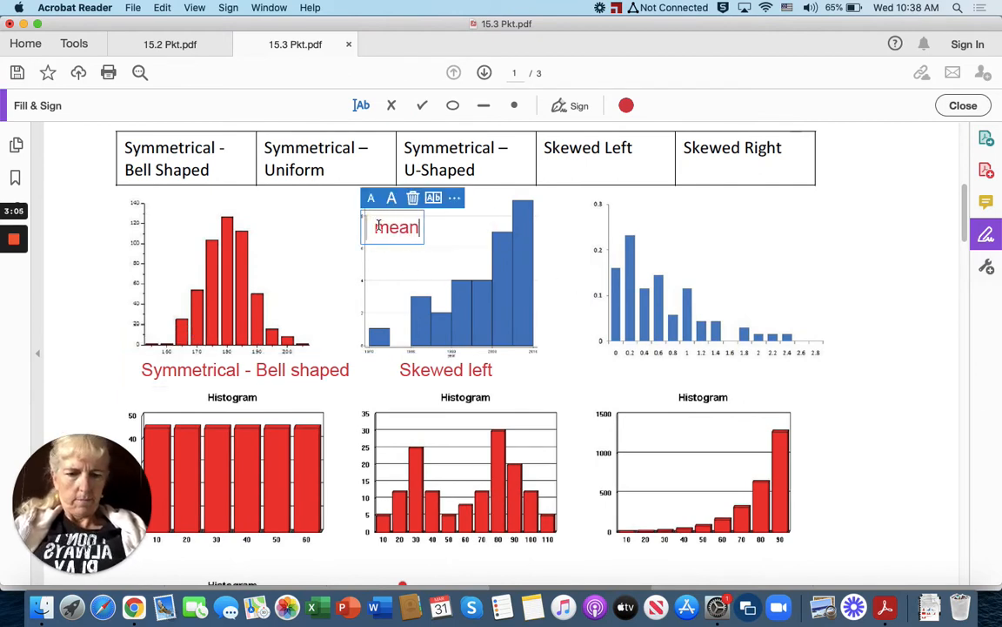
pyautogui.write('<')
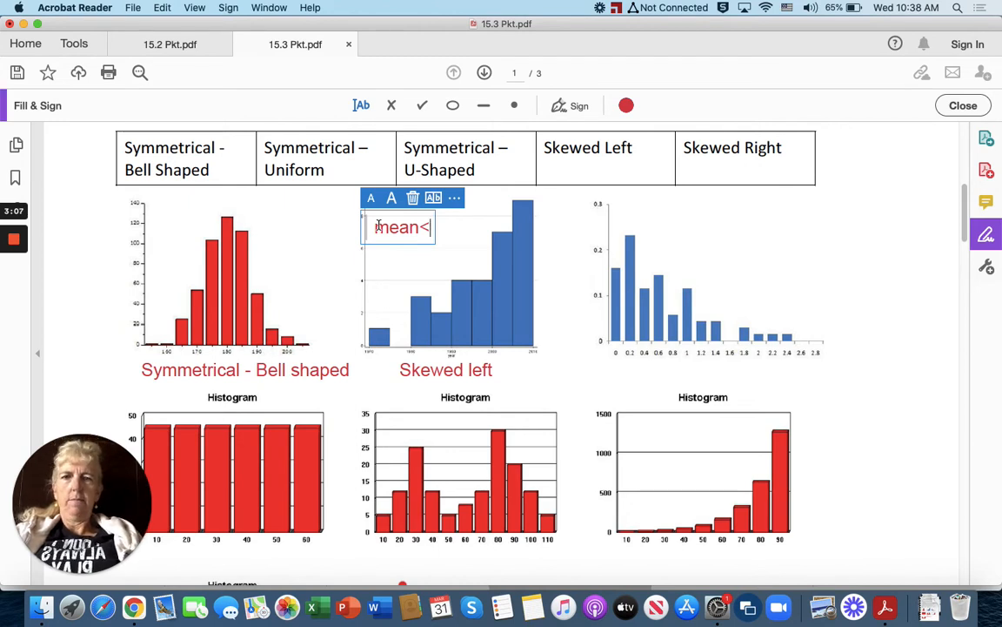
pyautogui.write('median')
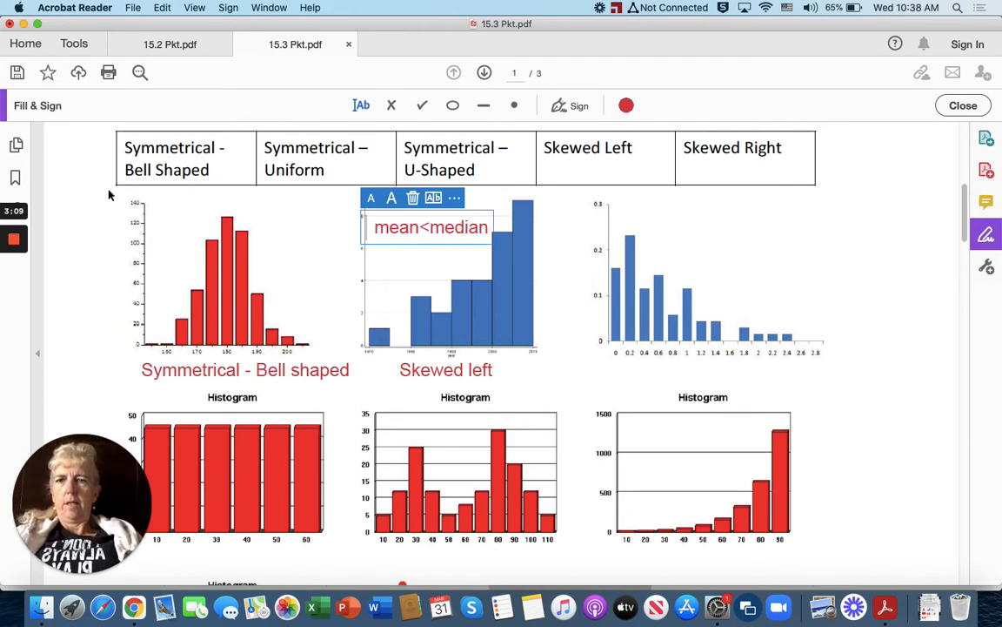
# Add 'mean = median' above the bell-shaped histogram.
pyautogui.click(230, 202)
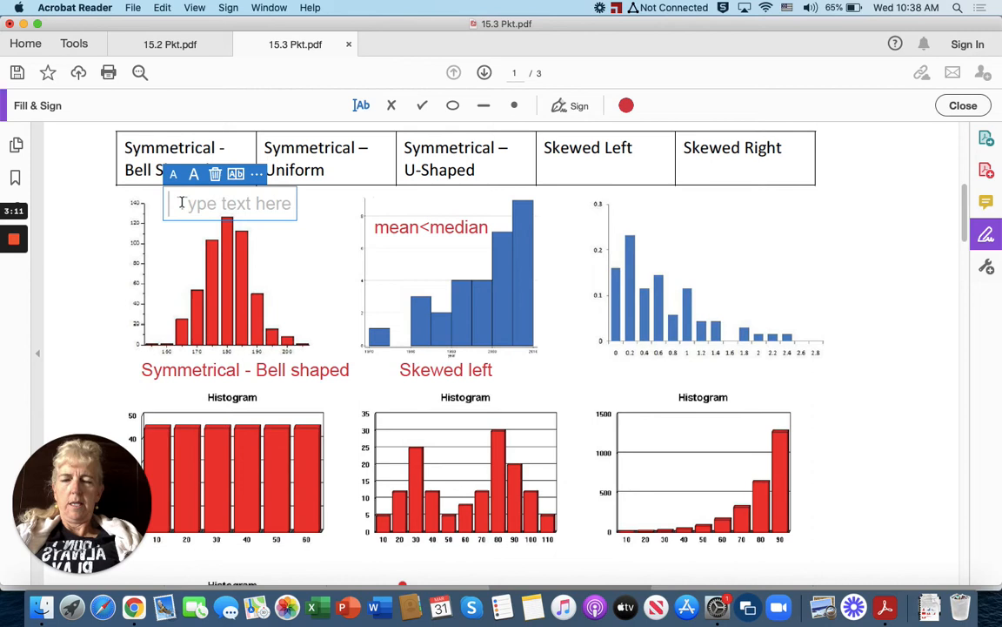
pyautogui.write('mean =')
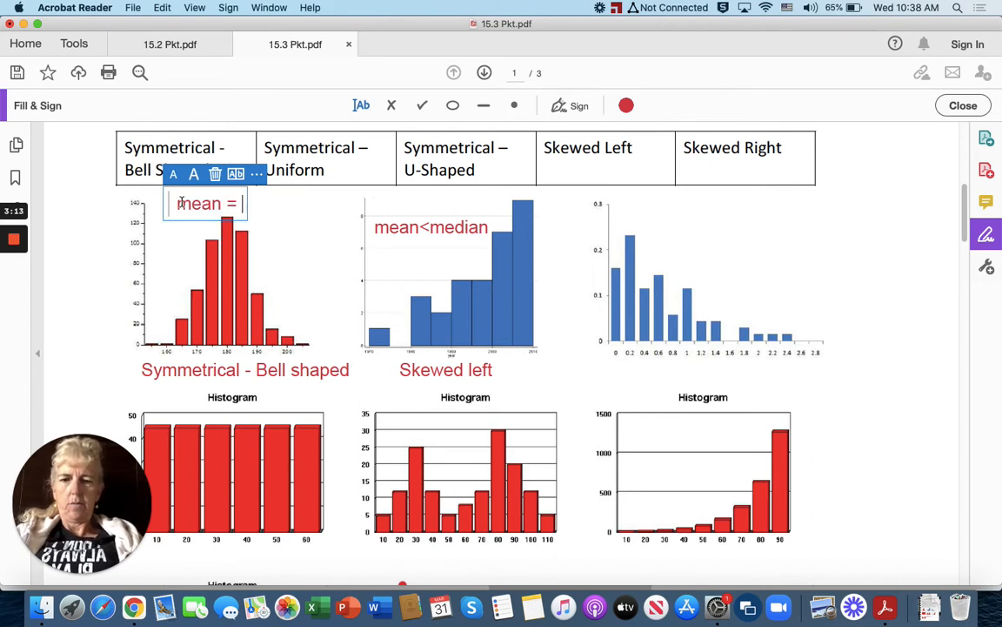
pyautogui.write('median')
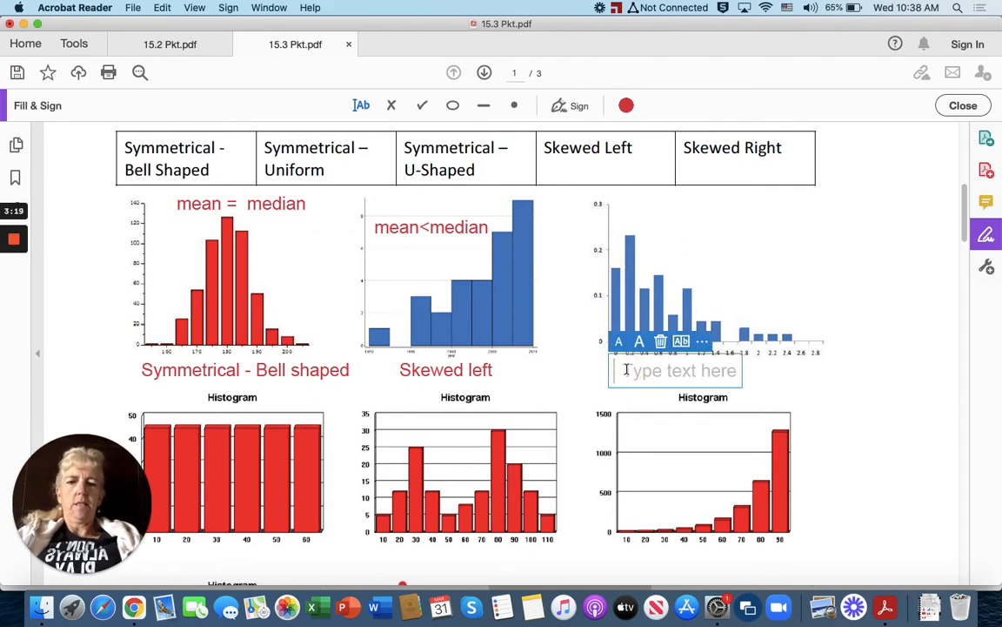
# Label the third histogram 'skewed right' with 'mean > median' above it.
pyautogui.write('skewed')
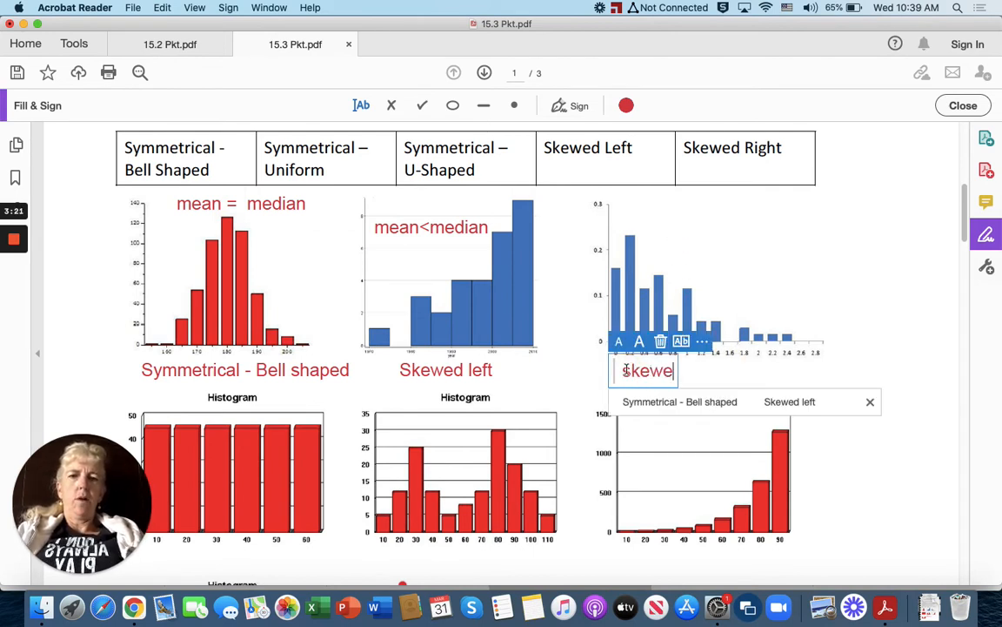
pyautogui.write('d right')
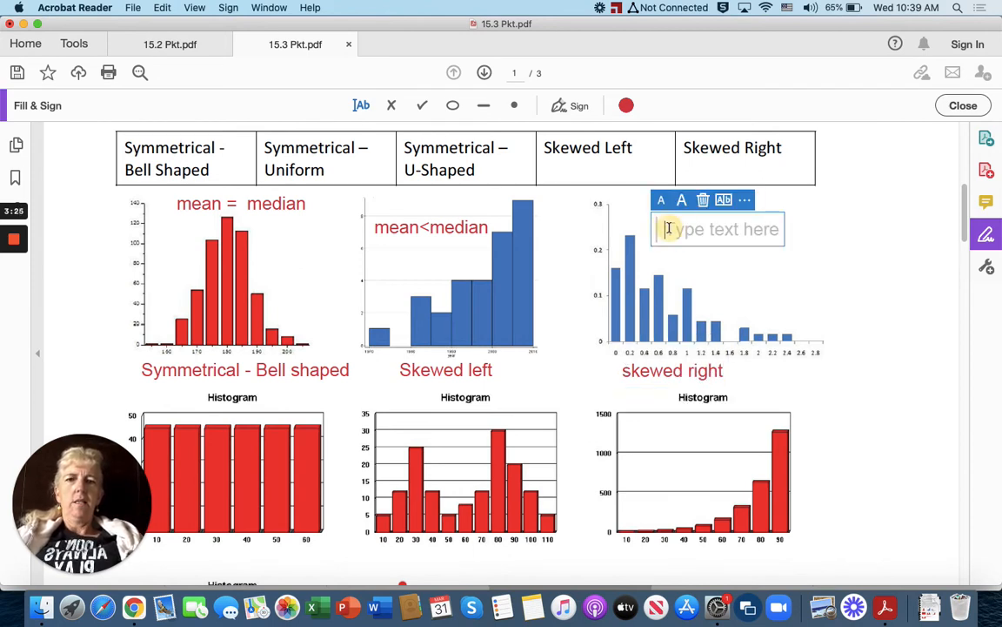
pyautogui.write('mean')
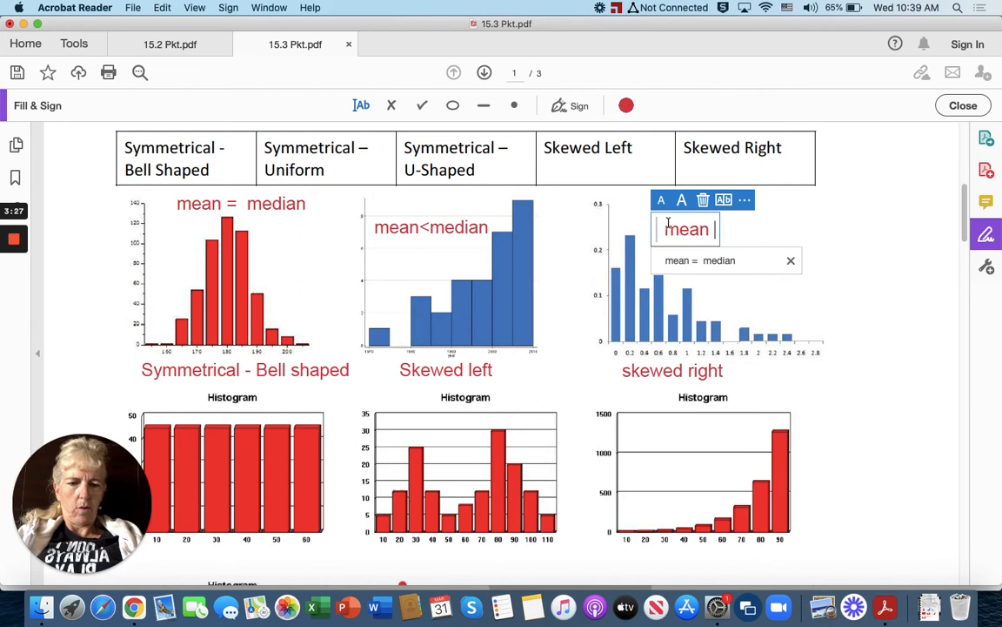
pyautogui.write('>')
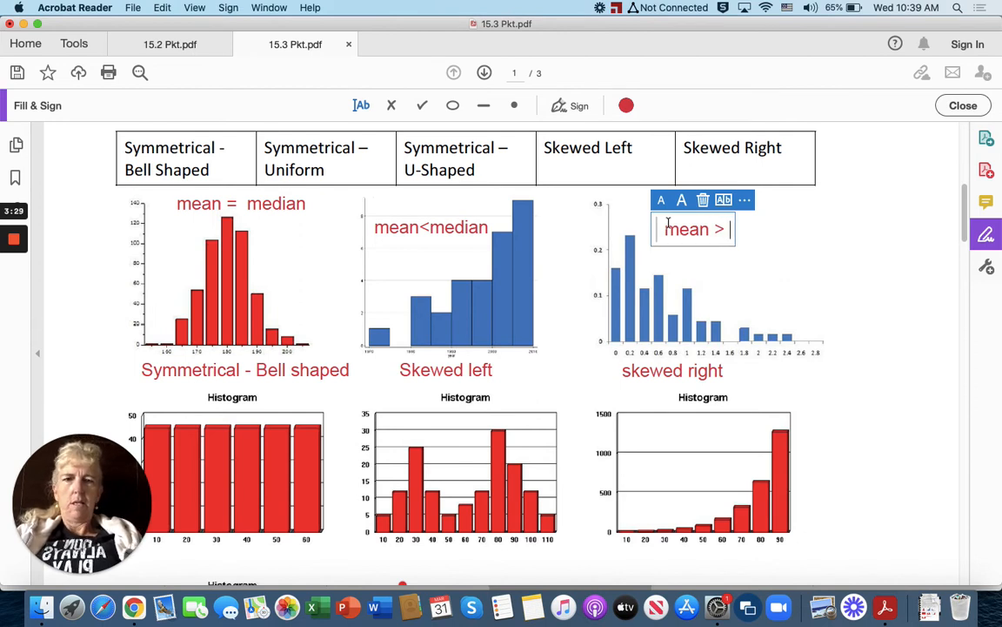
pyautogui.write('median')
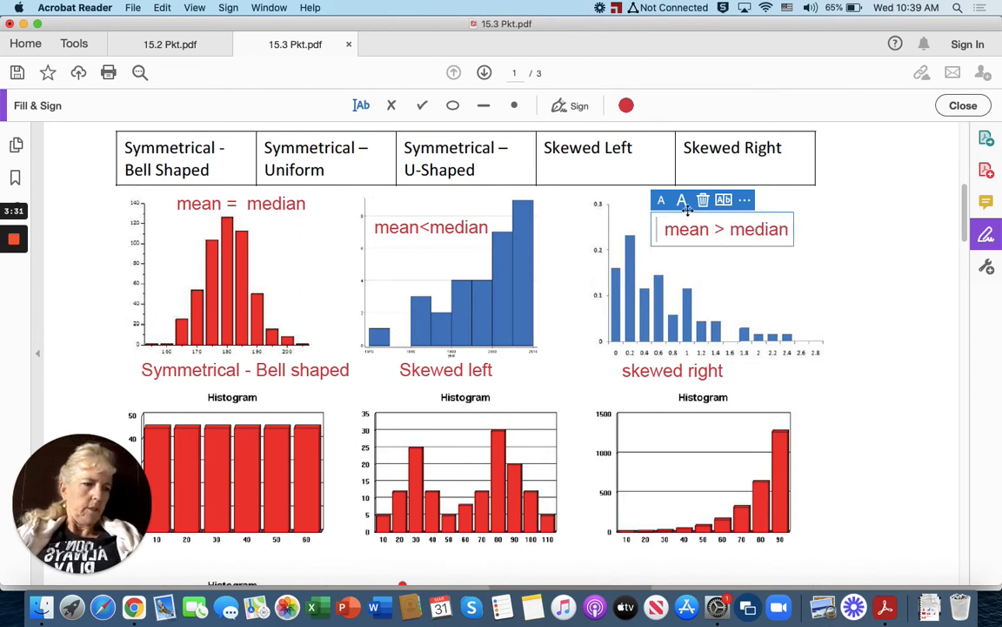
pyautogui.scroll(3)
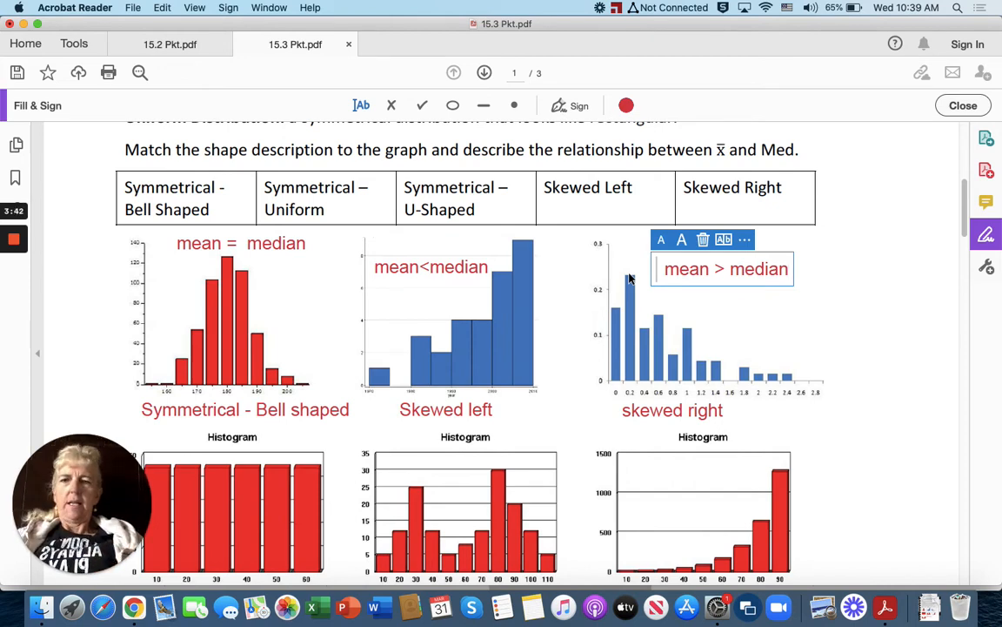
# Scroll up to the vocabulary definitions, then back down to the second-row histograms.
pyautogui.scroll(-3)
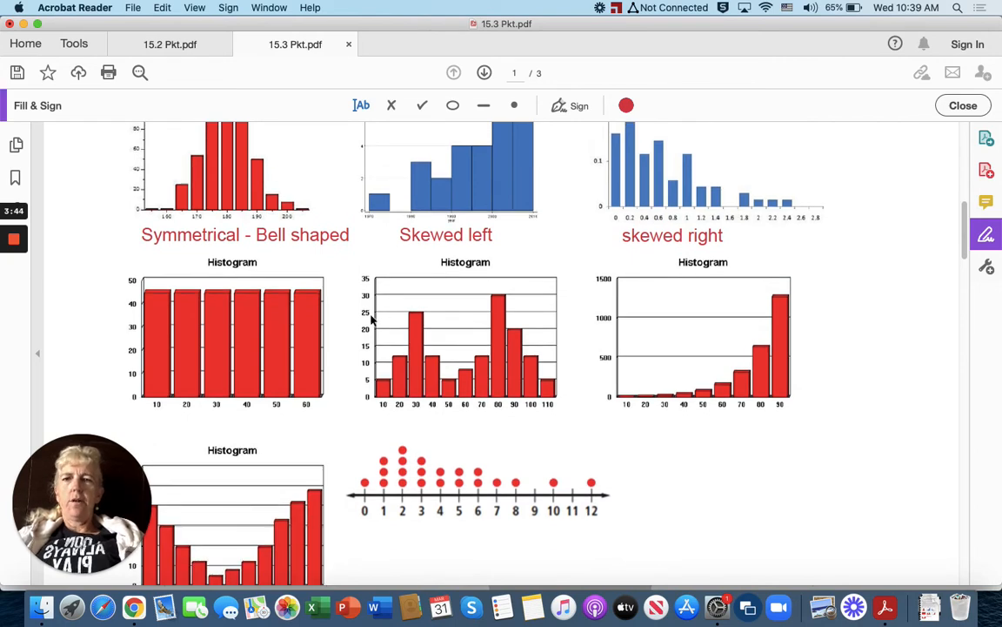
pyautogui.scroll(-3)
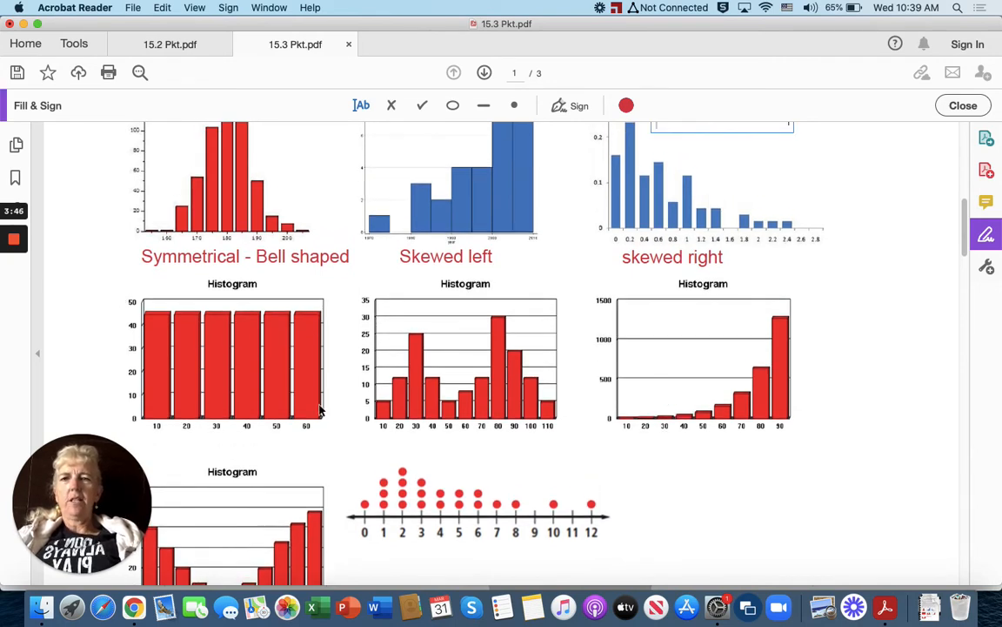
pyautogui.scroll(3)
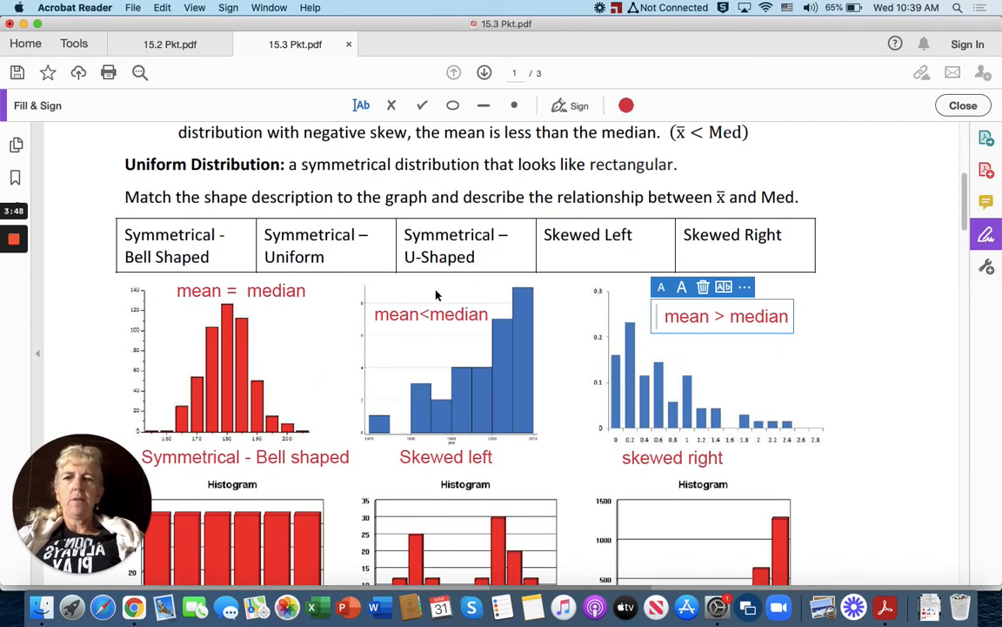
pyautogui.scroll(3)
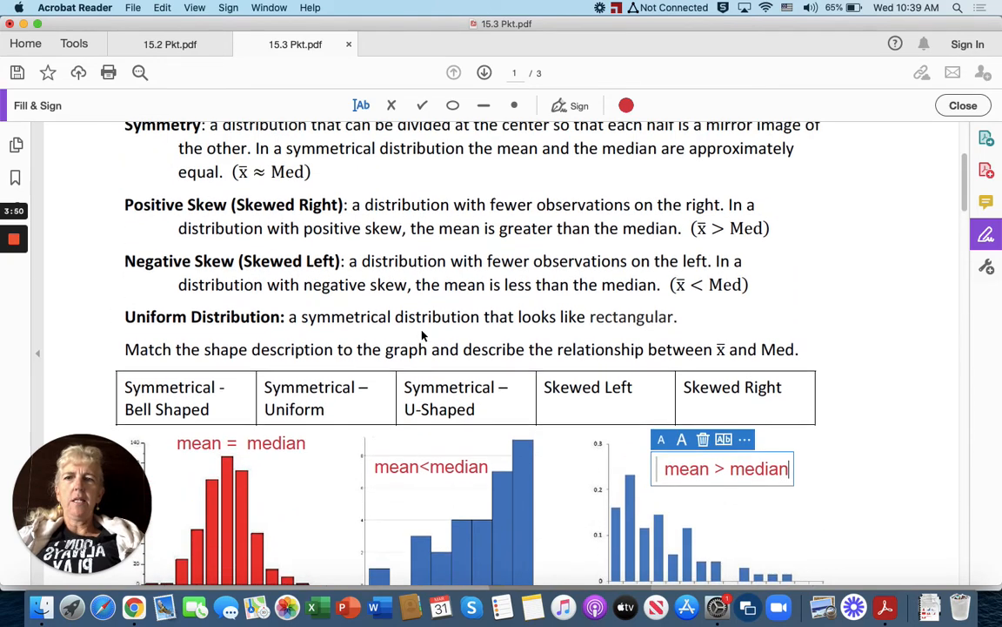
pyautogui.scroll(3)
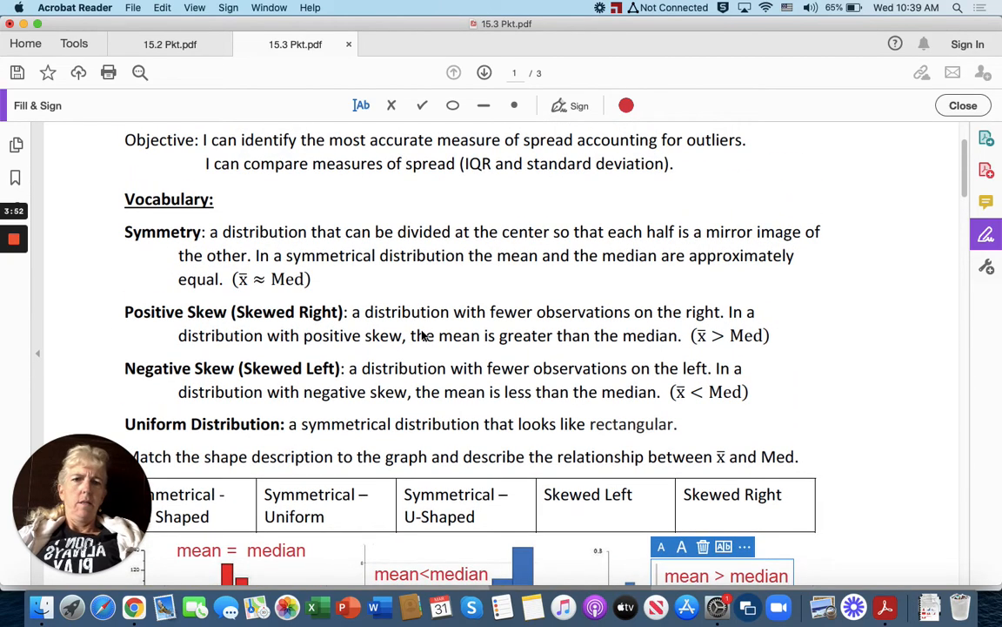
pyautogui.scroll(-3)
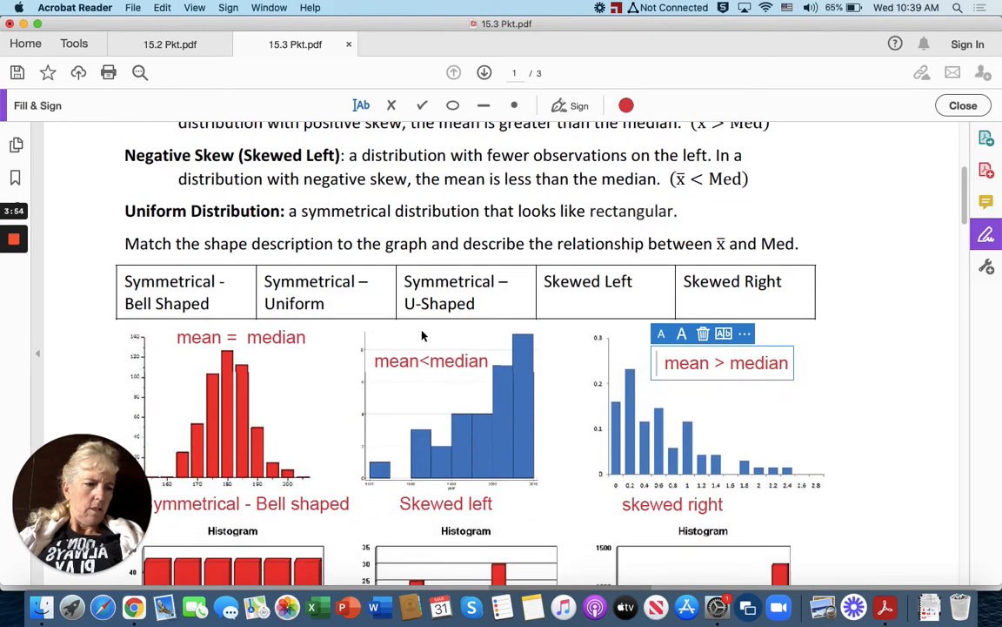
pyautogui.scroll(-3)
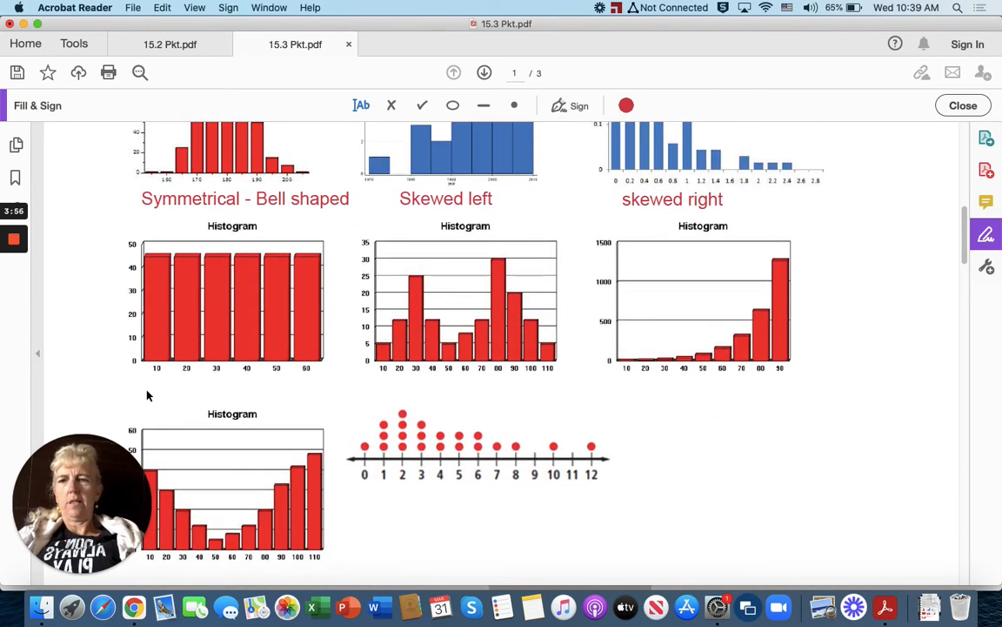
# Label the flat histogram 'Symmetrical - uniform' with 'mean = median'.
pyautogui.click(148, 391)
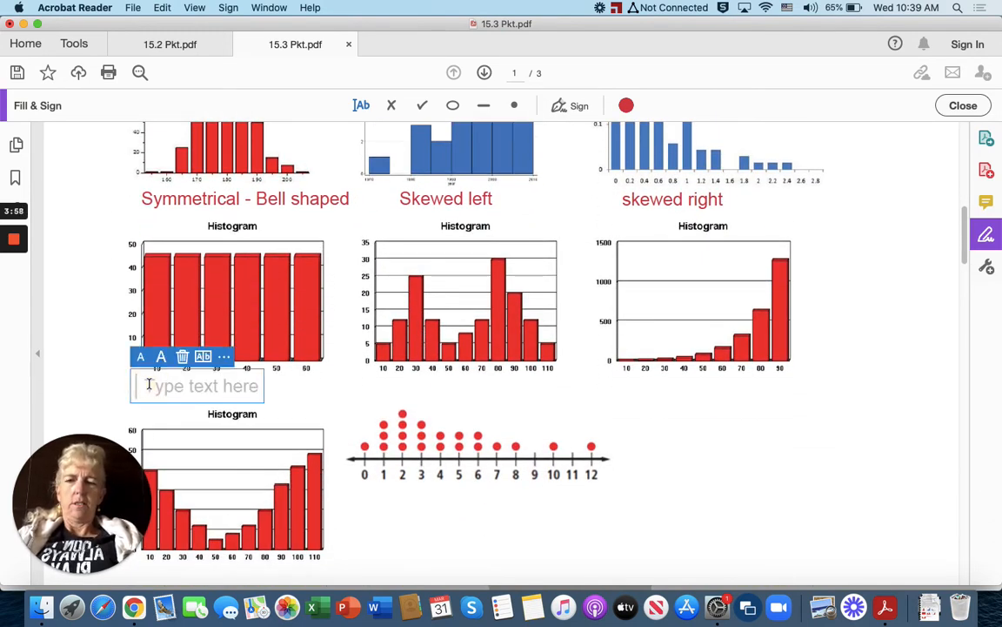
pyautogui.write('Symmetrical - unifo')
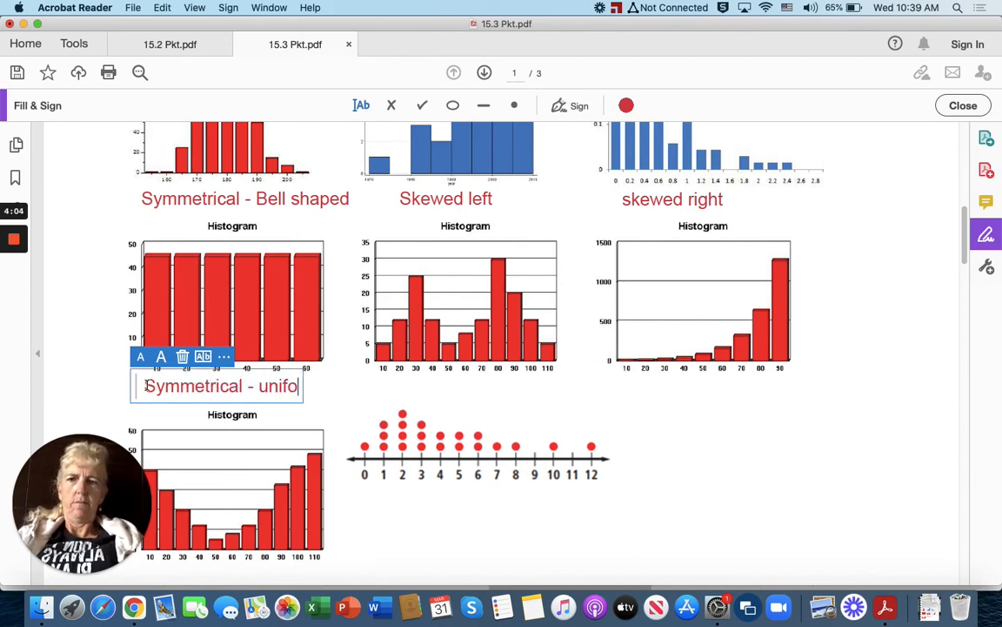
pyautogui.write('rm')
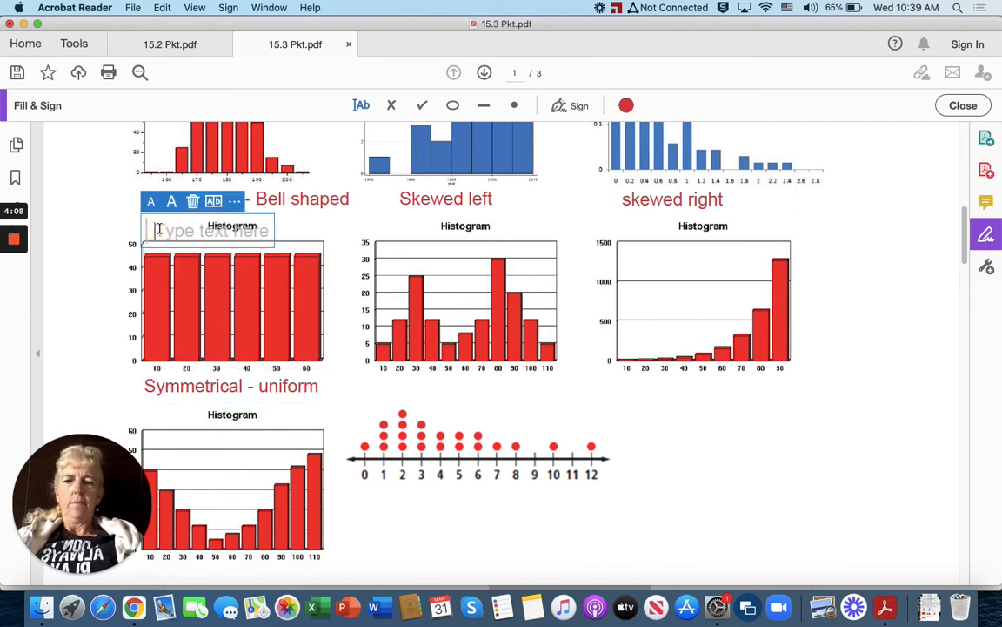
pyautogui.write('mean = median')
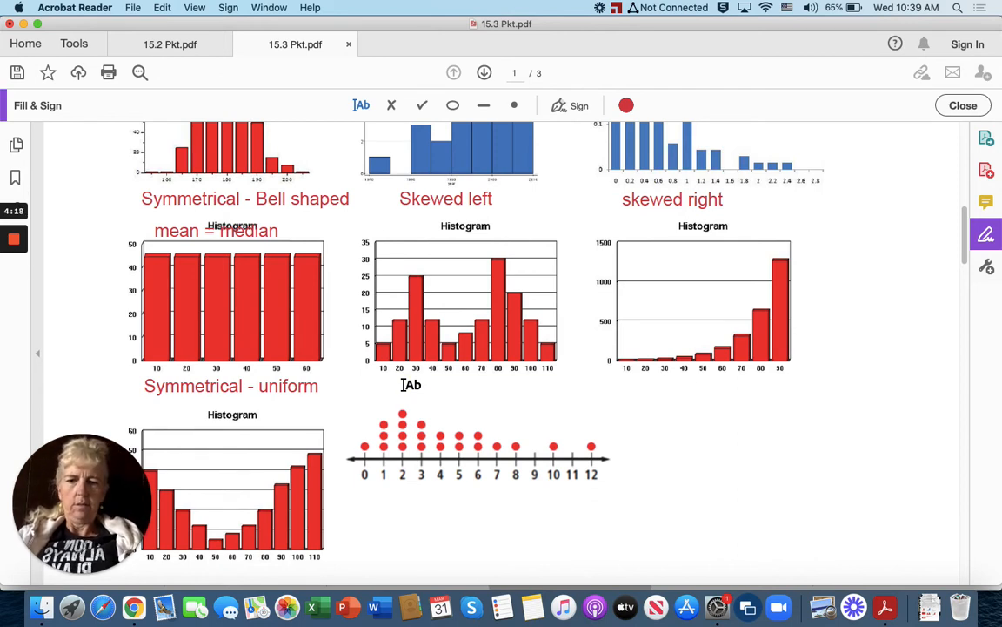
# Add 'symmetrical - bimodal' beneath the two-peaked histogram.
pyautogui.click(411, 385)
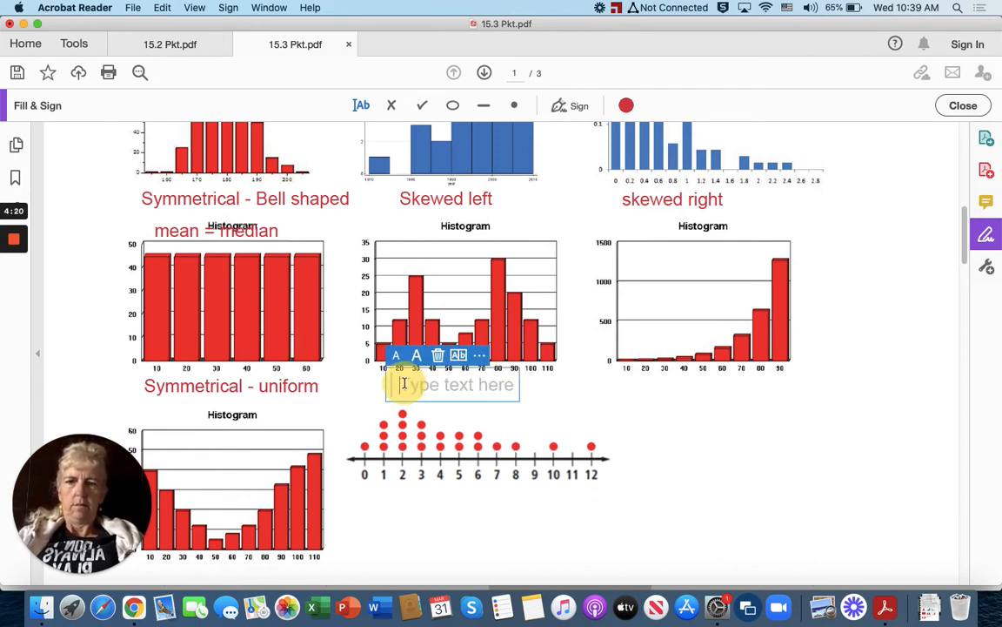
pyautogui.write('symett')
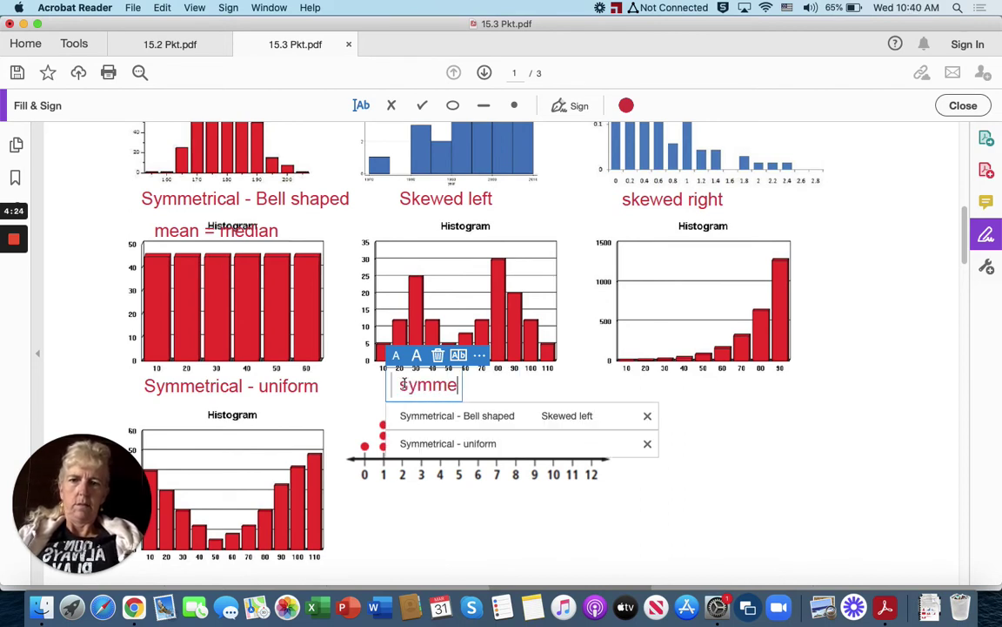
pyautogui.write('trical')
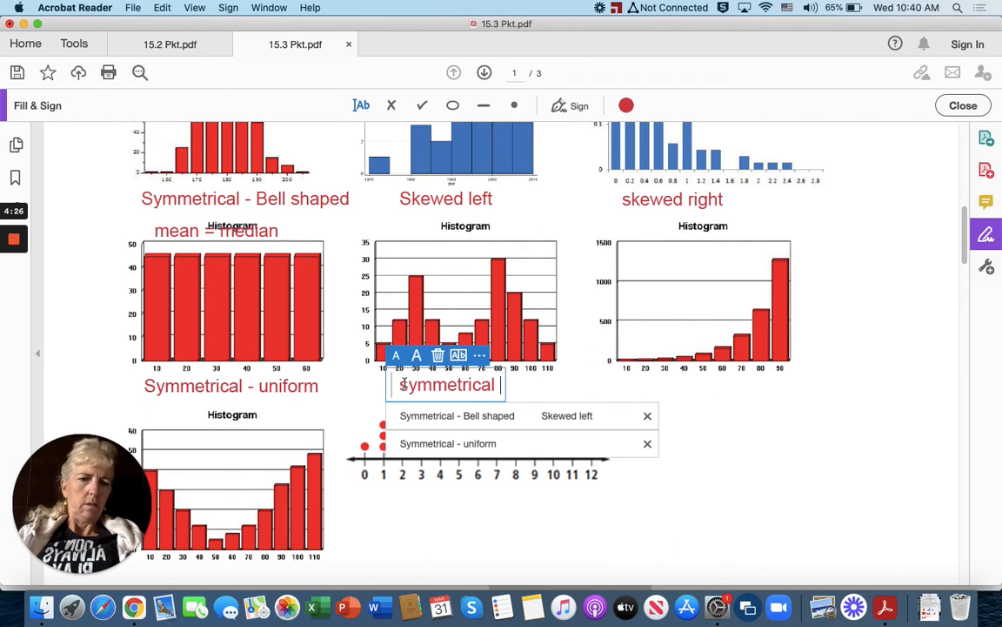
pyautogui.write('- bimodal')
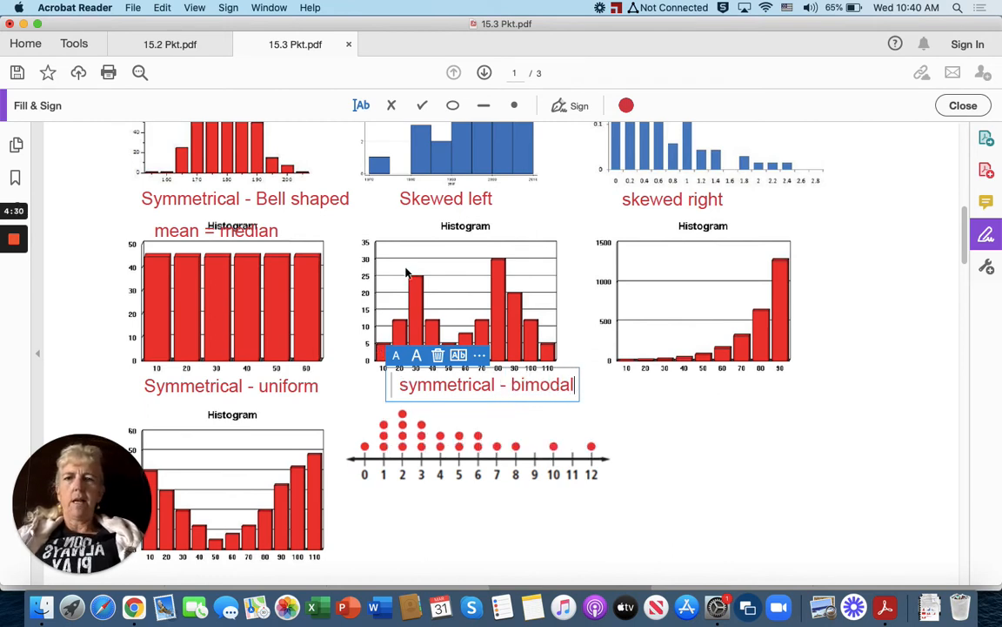
pyautogui.moveTo(636, 397)
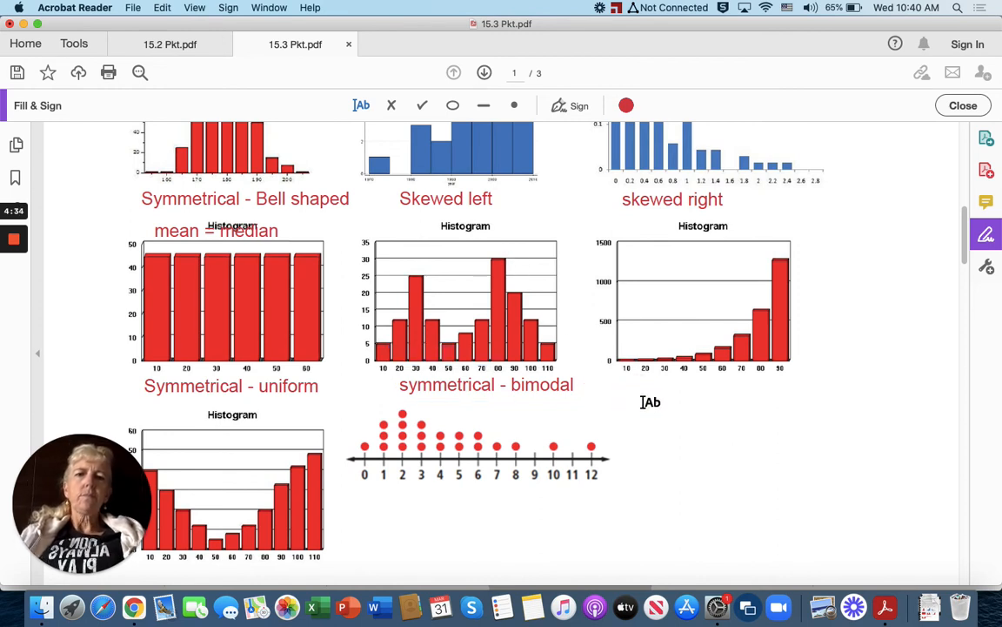
# Add 'skewed left mean < median' beneath the right-rising histogram.
pyautogui.click(651, 400)
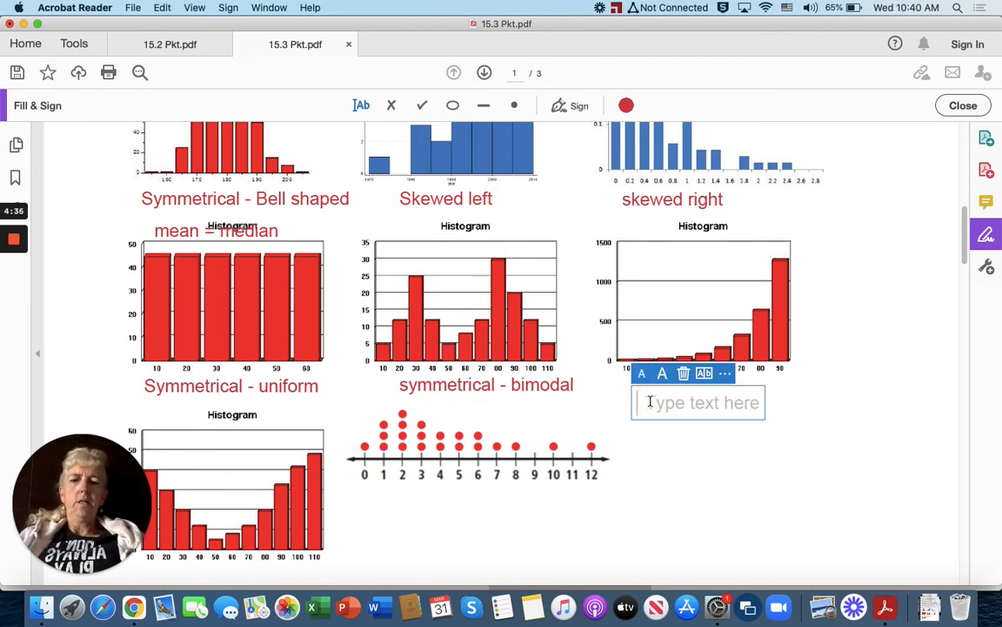
pyautogui.write('skewed left')
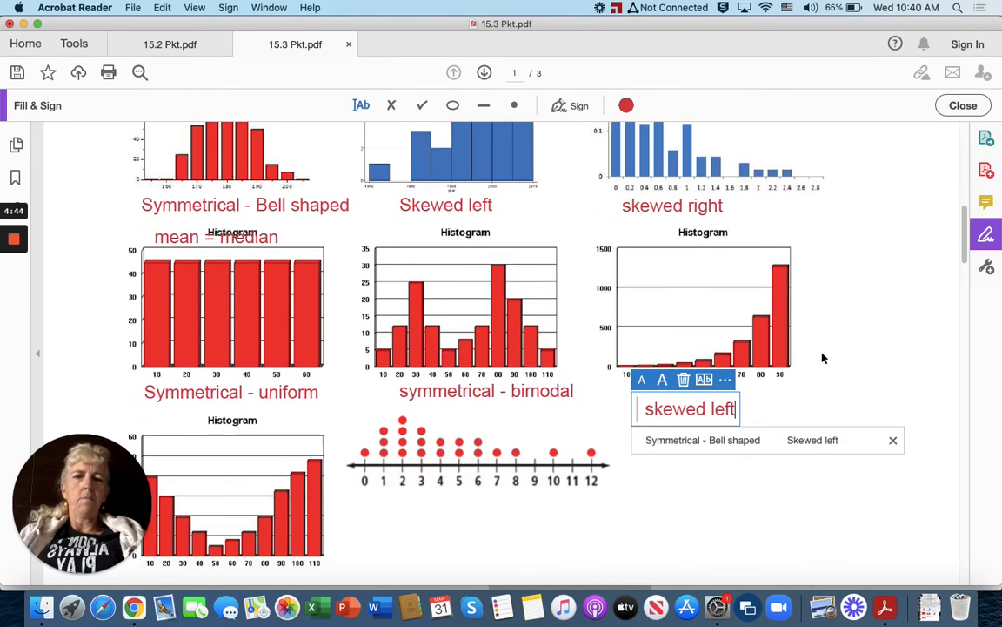
pyautogui.write('mean')
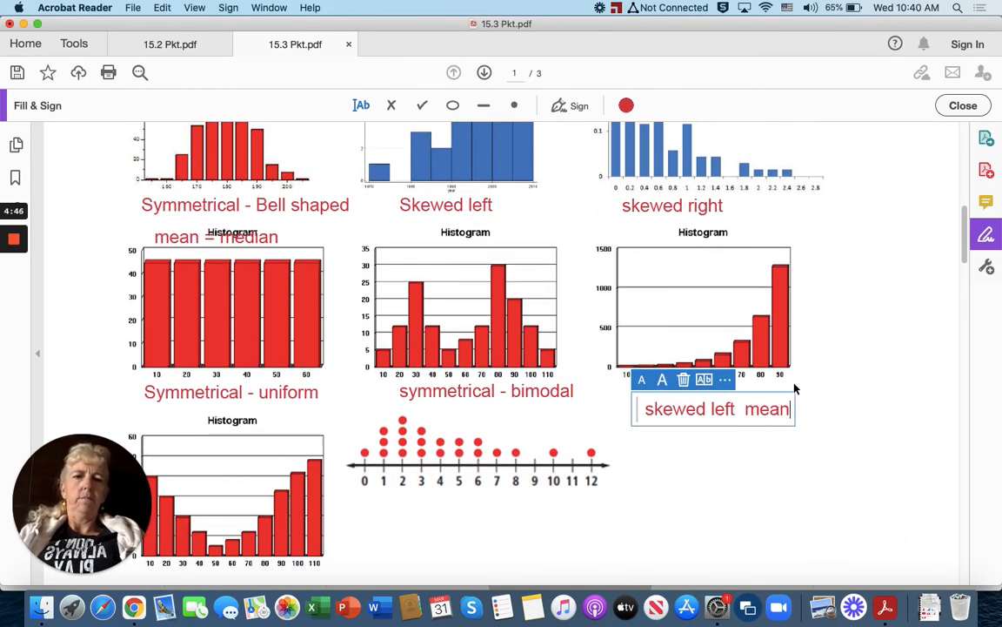
pyautogui.write('<')
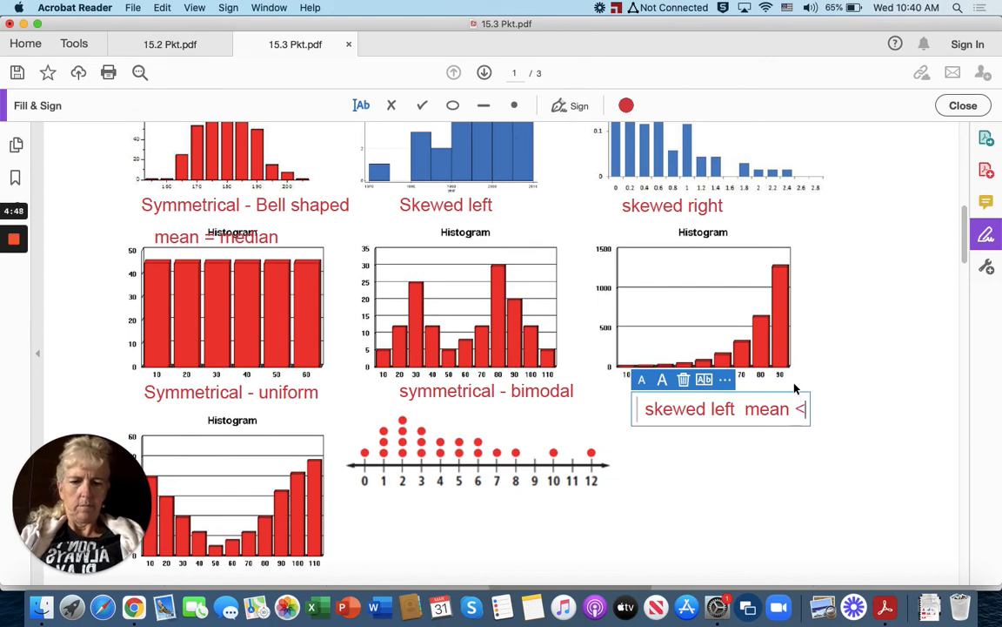
pyautogui.write('median')
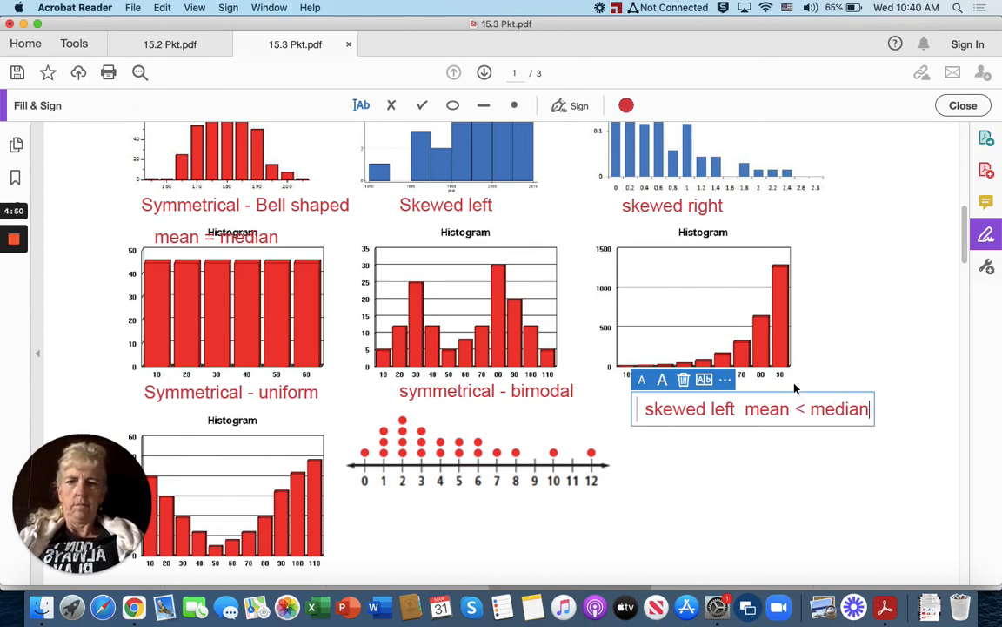
# Add 'symmetrical - U shape' beneath the U-shaped histogram.
pyautogui.scroll(-3)
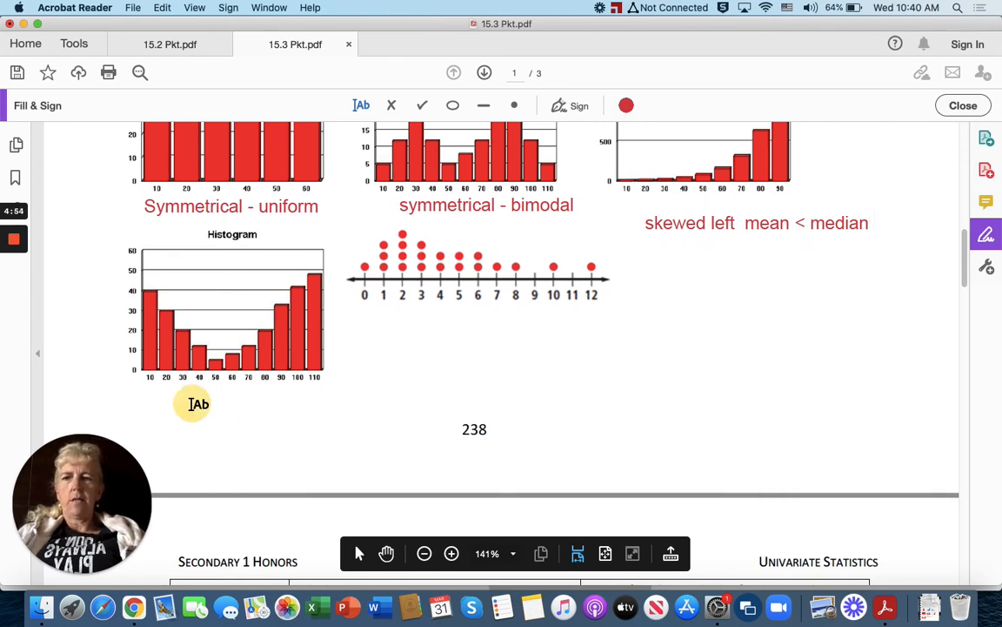
pyautogui.click(198, 404)
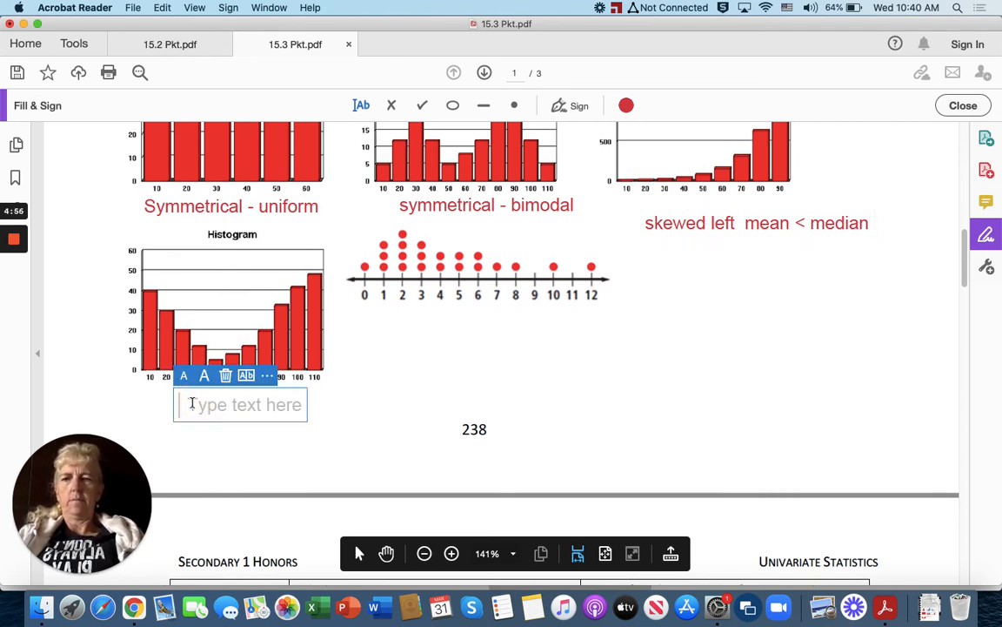
pyautogui.write('symmetrical')
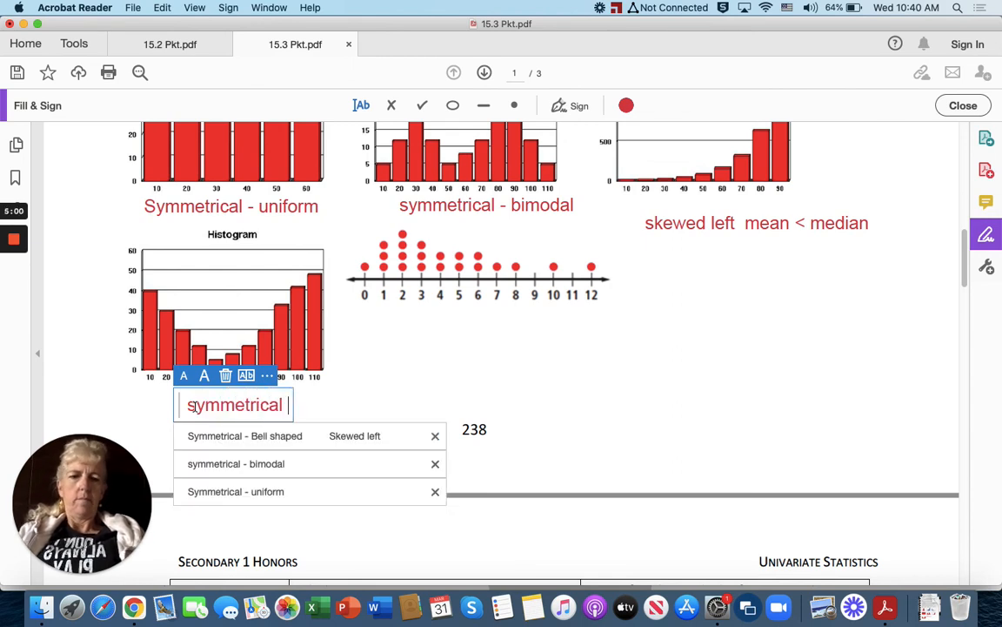
pyautogui.write('- U')
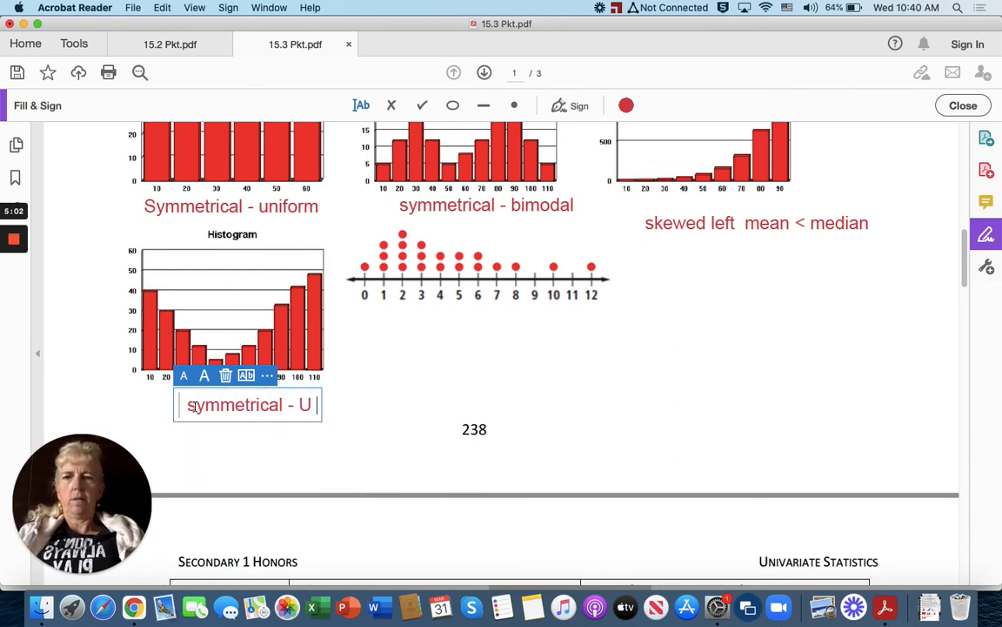
pyautogui.write('shape')
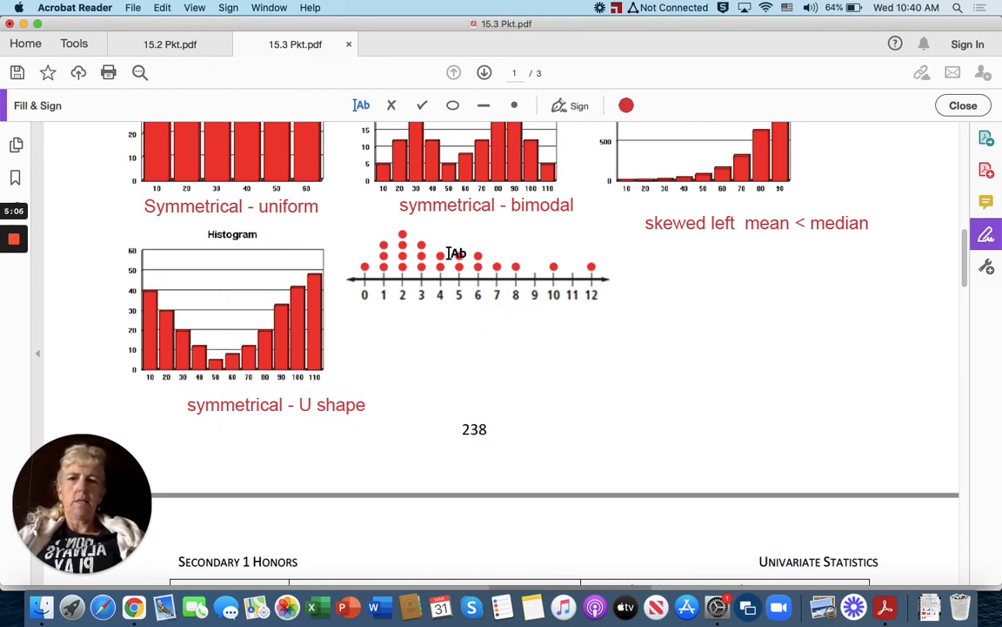
# Add 'Skewed right mean > median' beneath the dot plot.
pyautogui.click(456, 255)
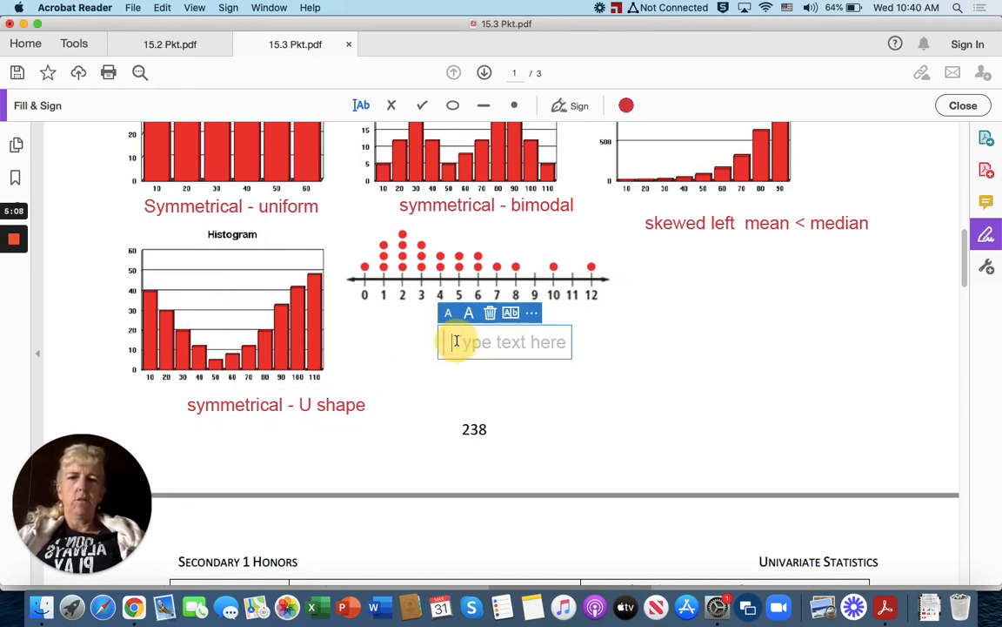
pyautogui.write('$k')
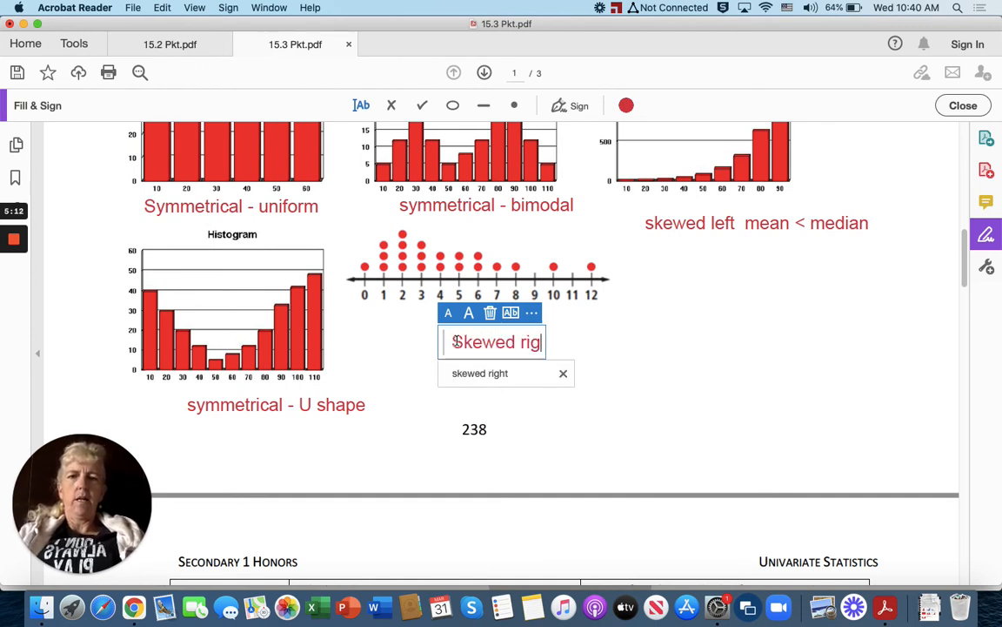
pyautogui.write('me')
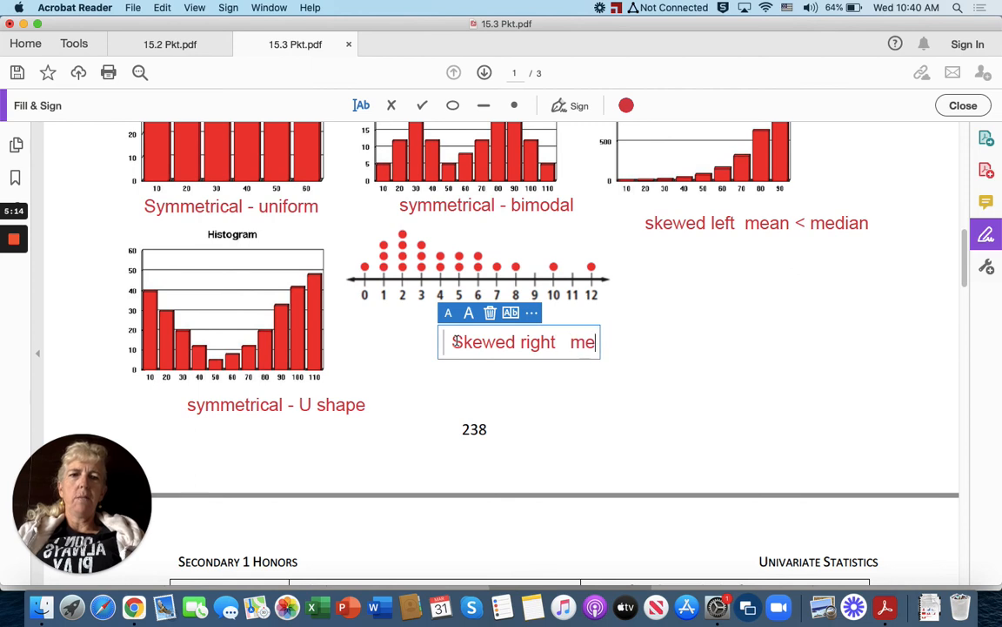
pyautogui.write('an')
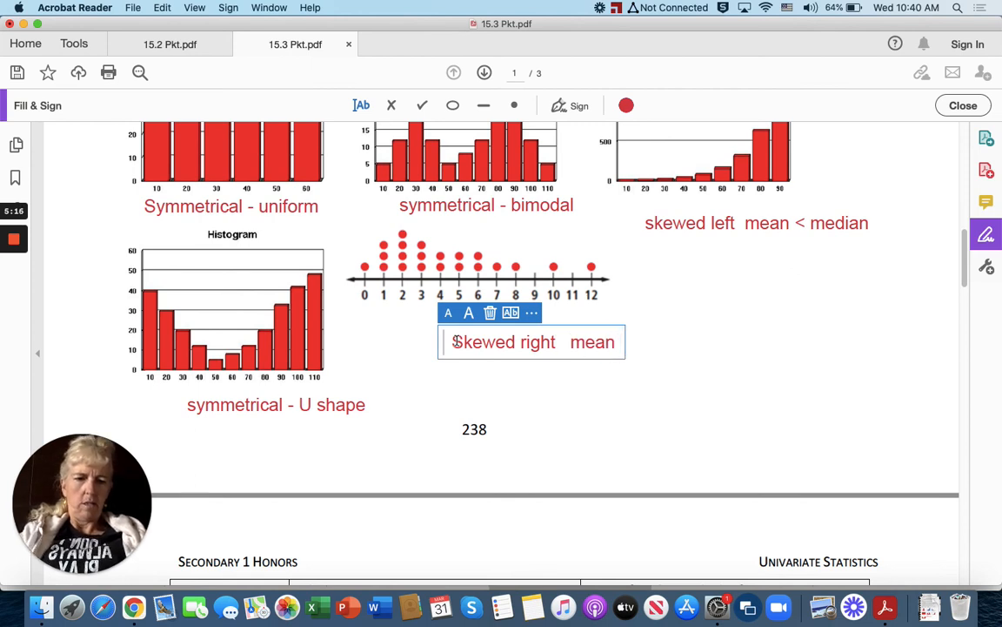
pyautogui.write('> med')
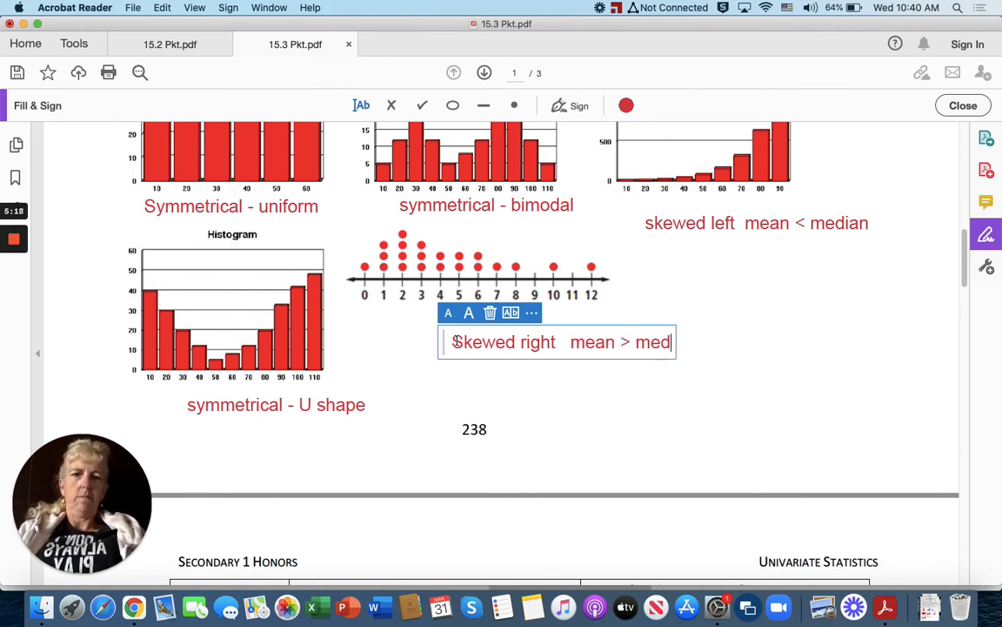
pyautogui.scroll(-3)
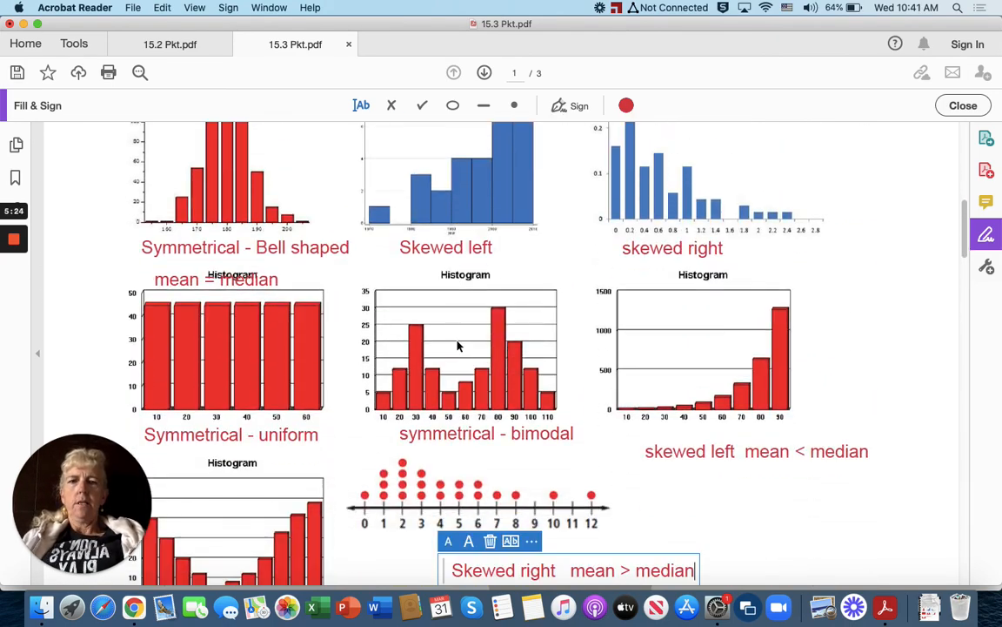
# Scroll down to page 2's histogram and box-plot table, then back up to the labeled dot plot.
pyautogui.scroll(-3)
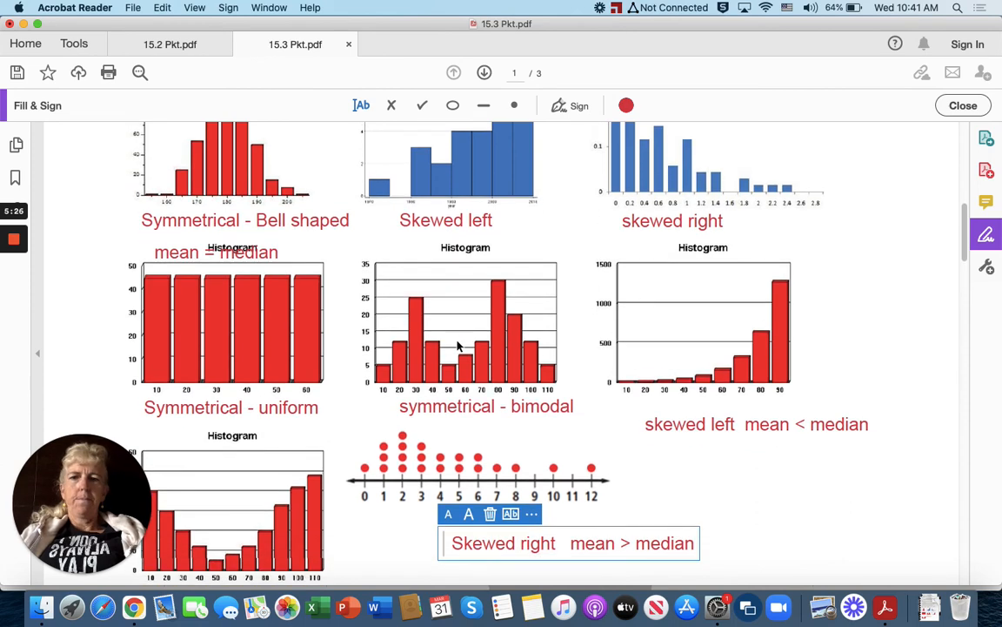
pyautogui.scroll(-3)
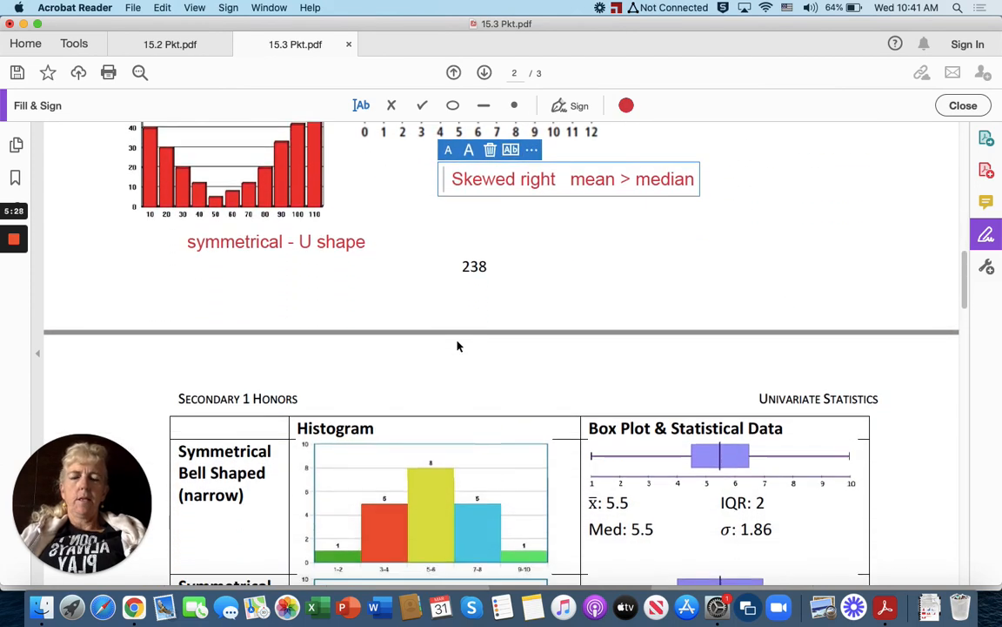
pyautogui.scroll(3)
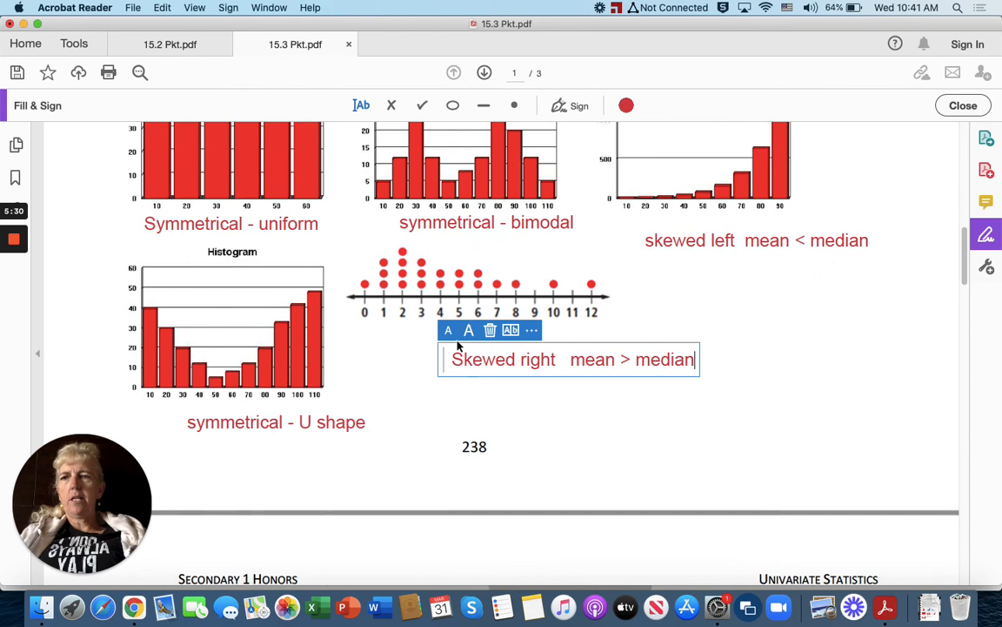